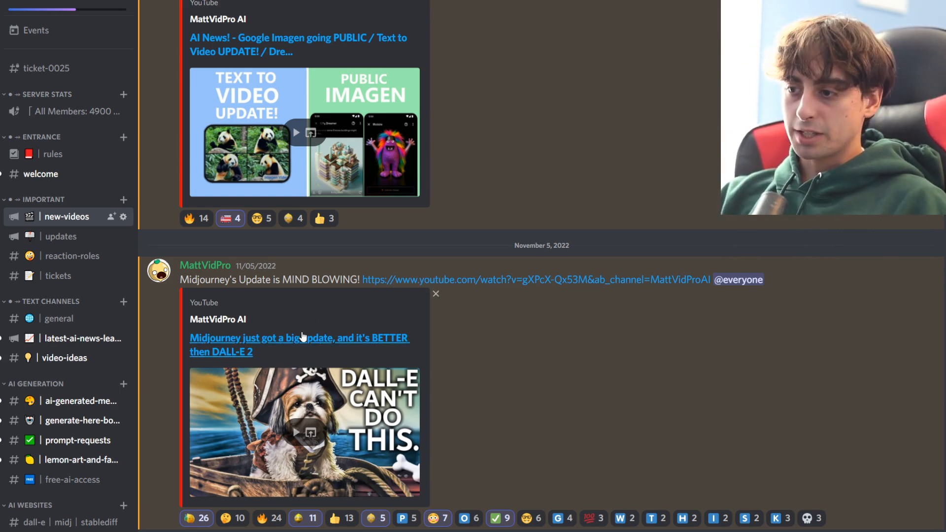
Scroll the new-videos announcements, view #general, then switch to #latest-ai-news.
scroll("down", 3)
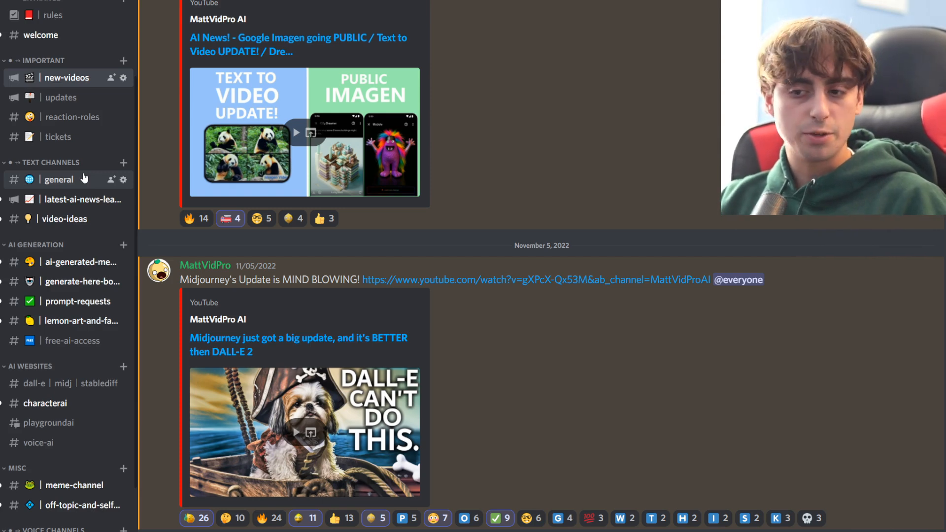
left_click(58, 180)
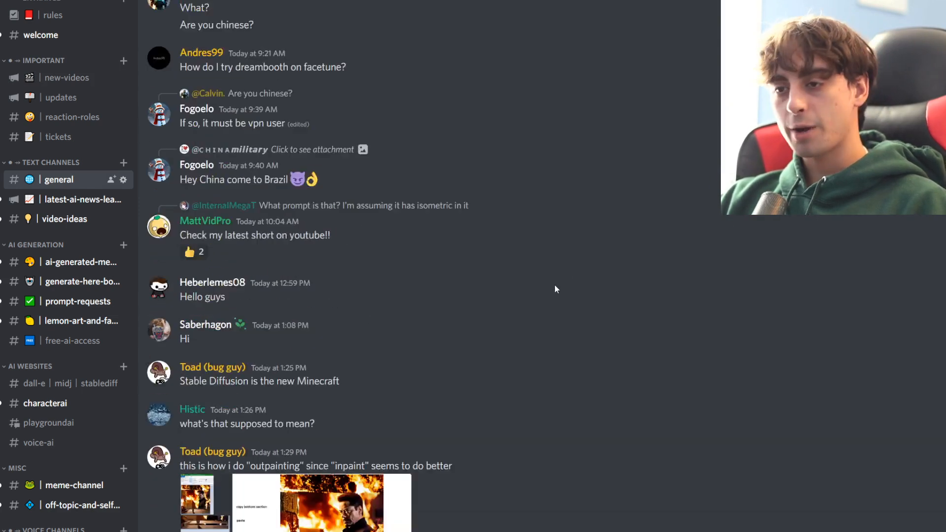
scroll("down", 3)
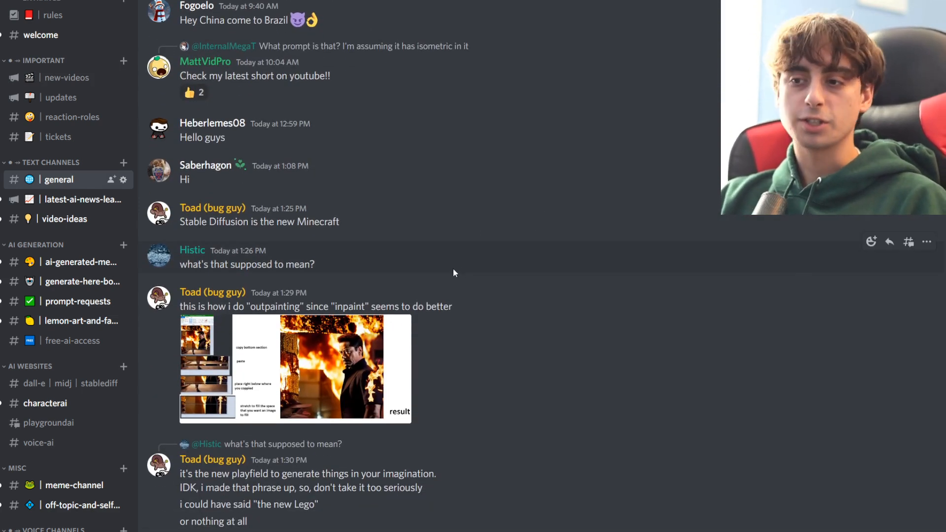
mouse_move(481, 282)
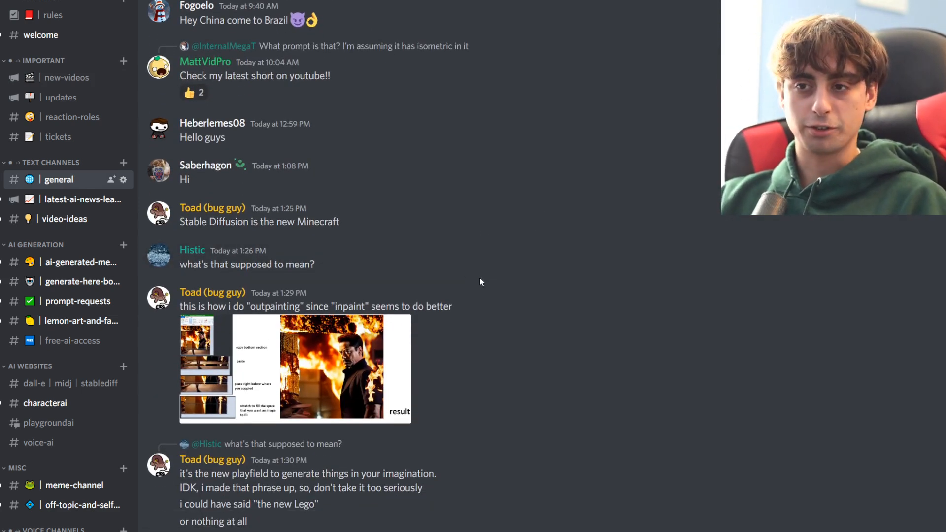
left_click(74, 199)
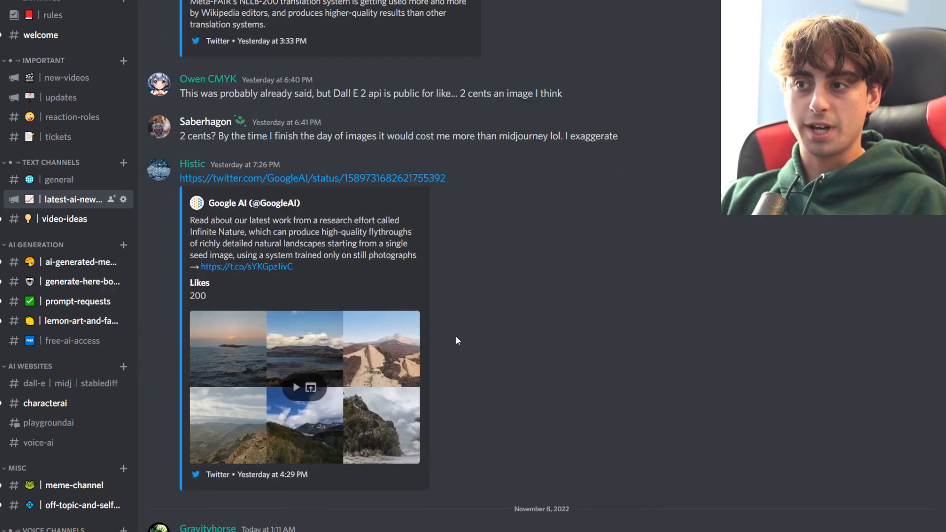
Scroll the AI news feed, then read #video-ideas through to today's posts.
scroll("down", 3)
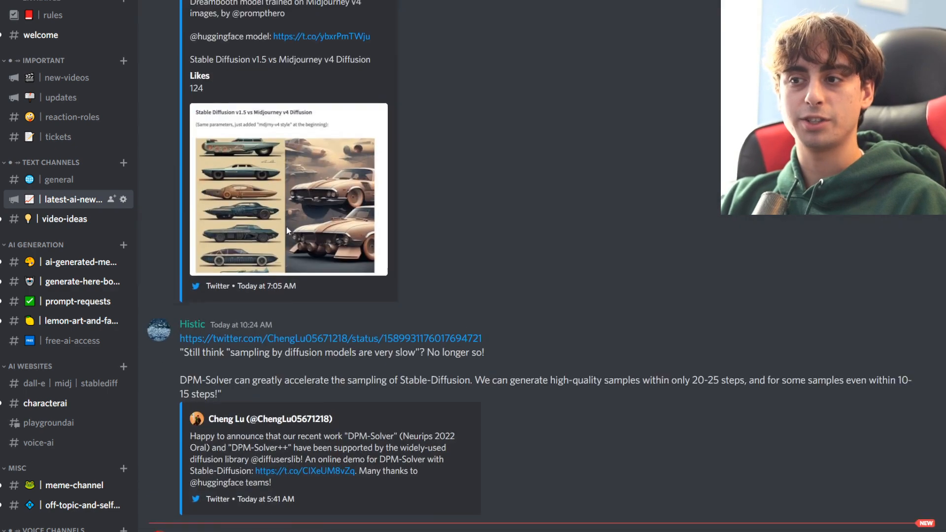
left_click(65, 219)
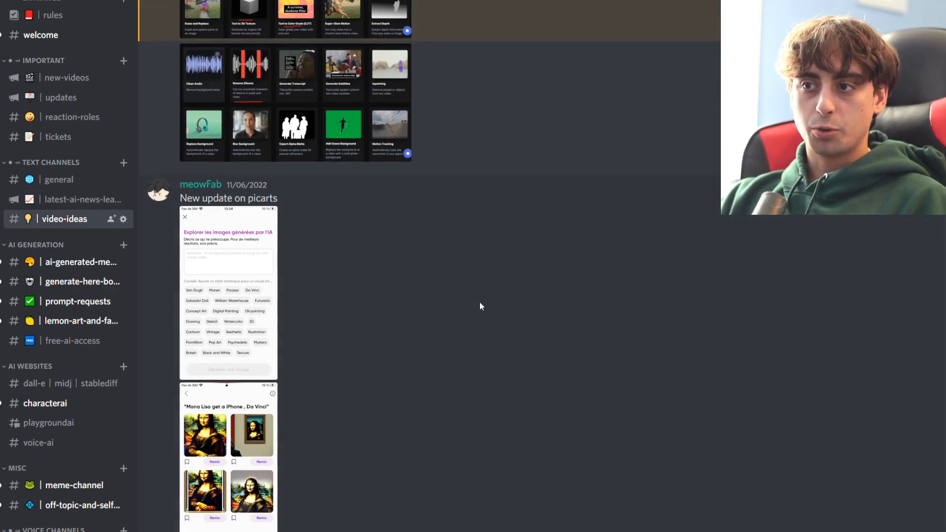
scroll("down", 3)
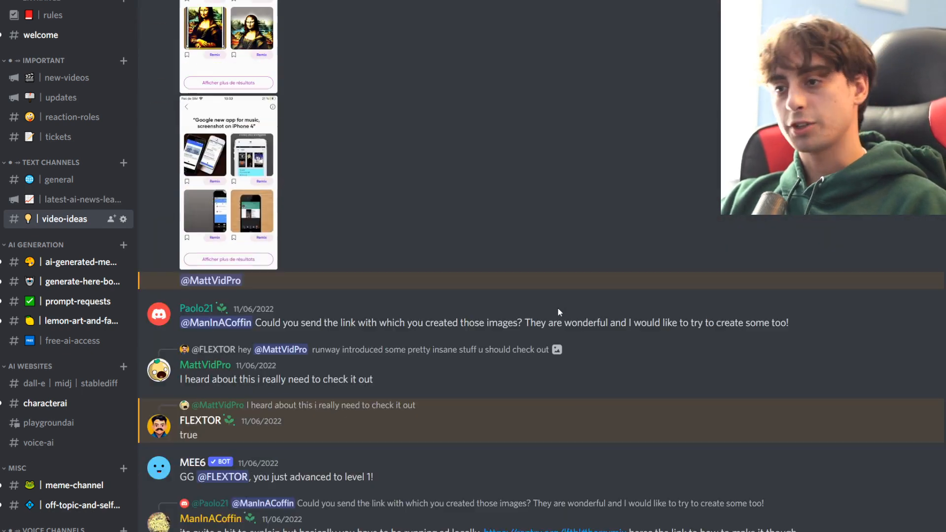
scroll("down", 3)
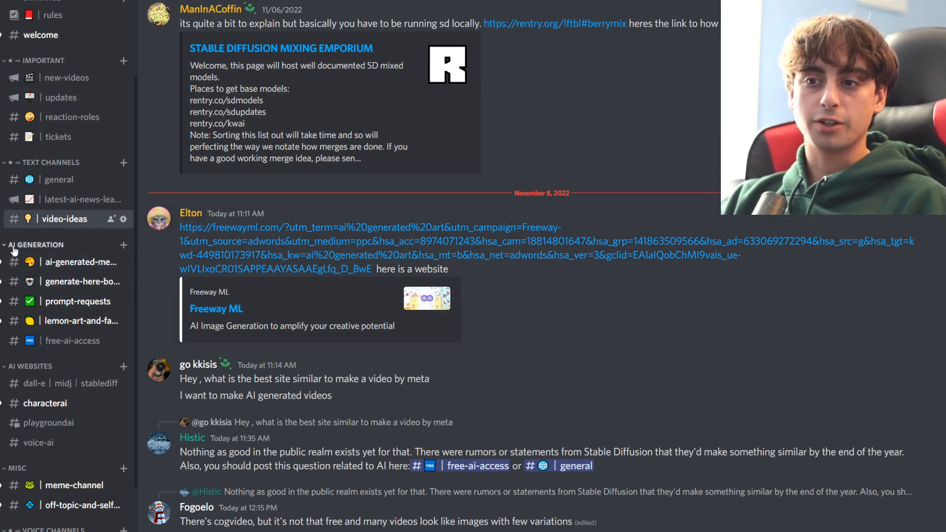
Browse #ai-generated-media, then scroll through the #generate-here-bot channel.
left_click(74, 262)
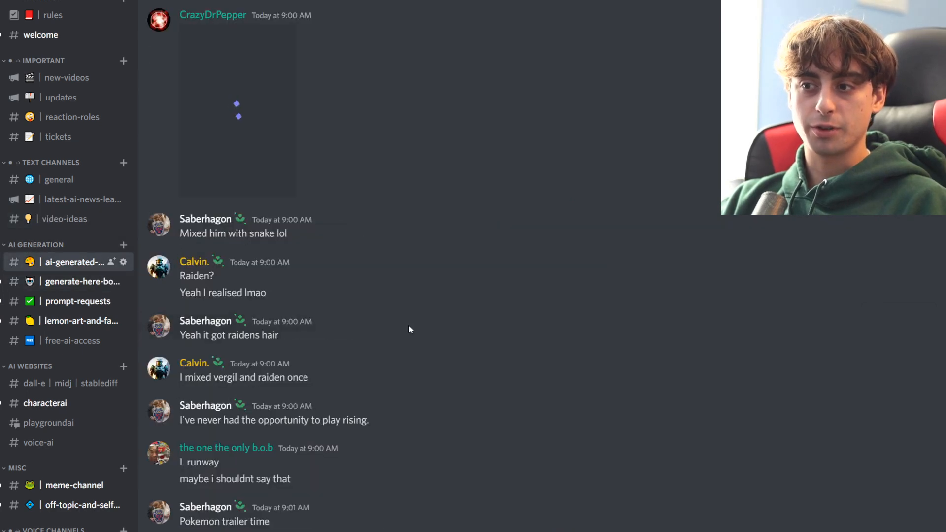
scroll("down", 3)
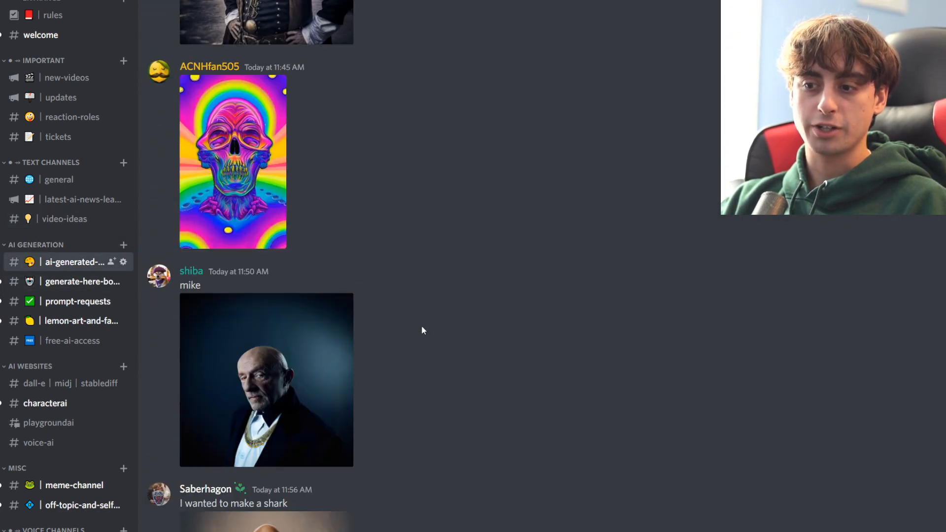
left_click(74, 281)
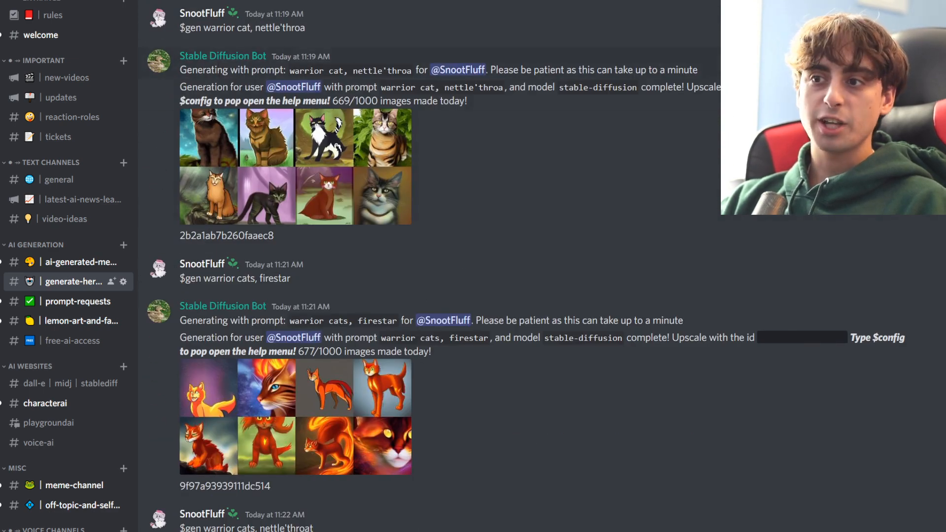
scroll("down", 3)
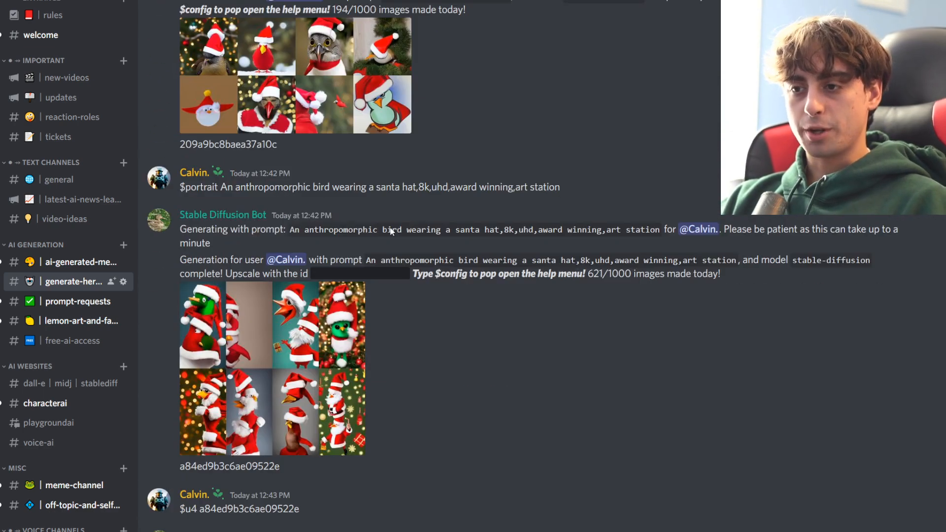
scroll("down", 3)
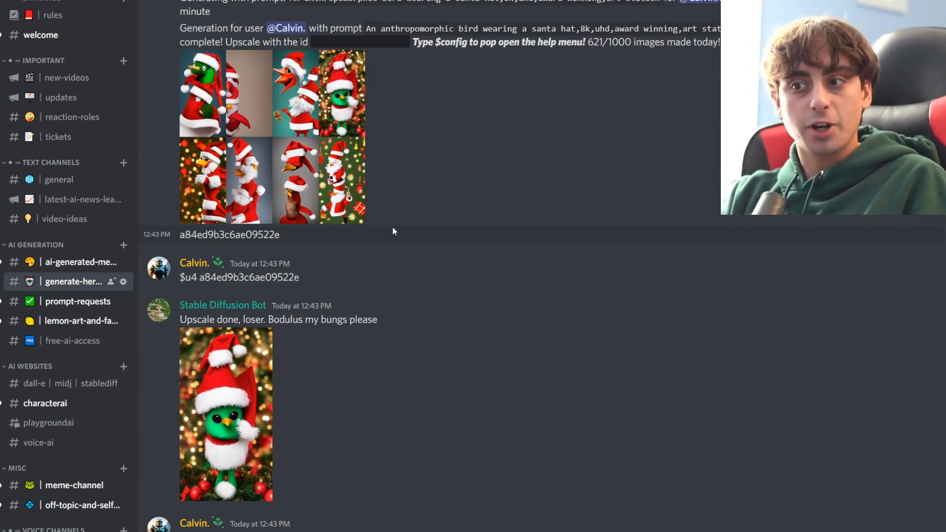
scroll("down", 3)
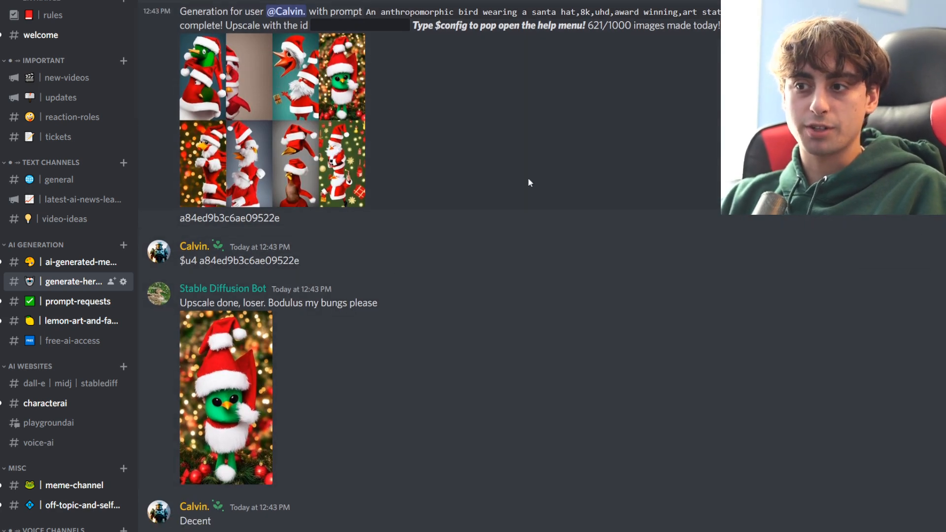
Scroll #prompt-requests, then view the shared AI tool links in #free-ai-access.
left_click(74, 301)
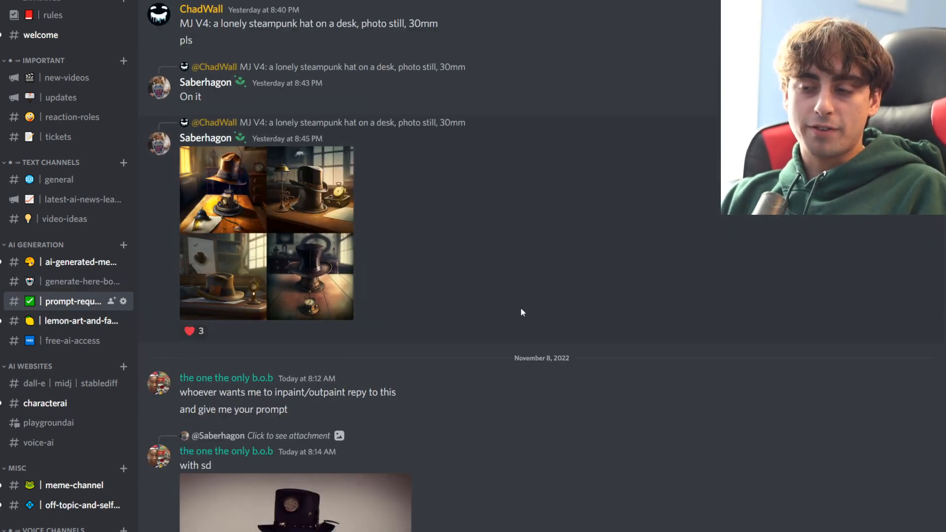
scroll("down", 3)
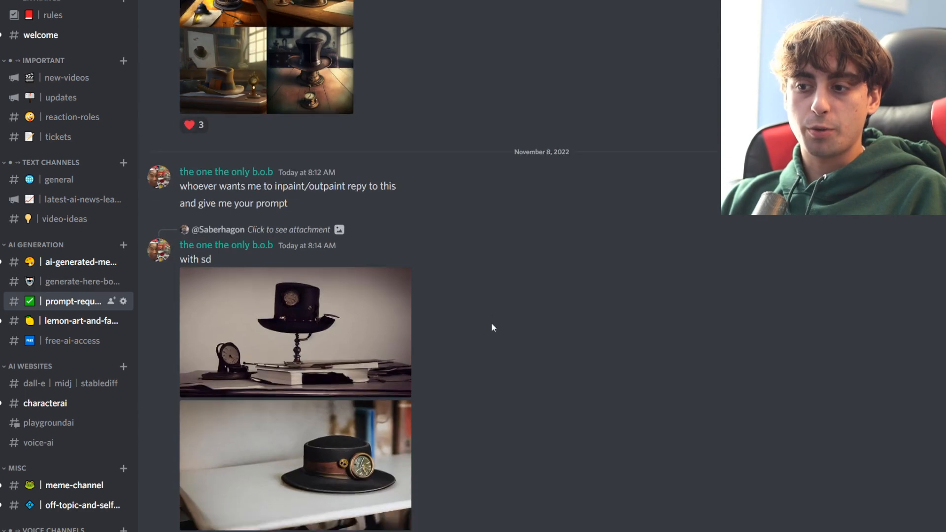
scroll("down", 3)
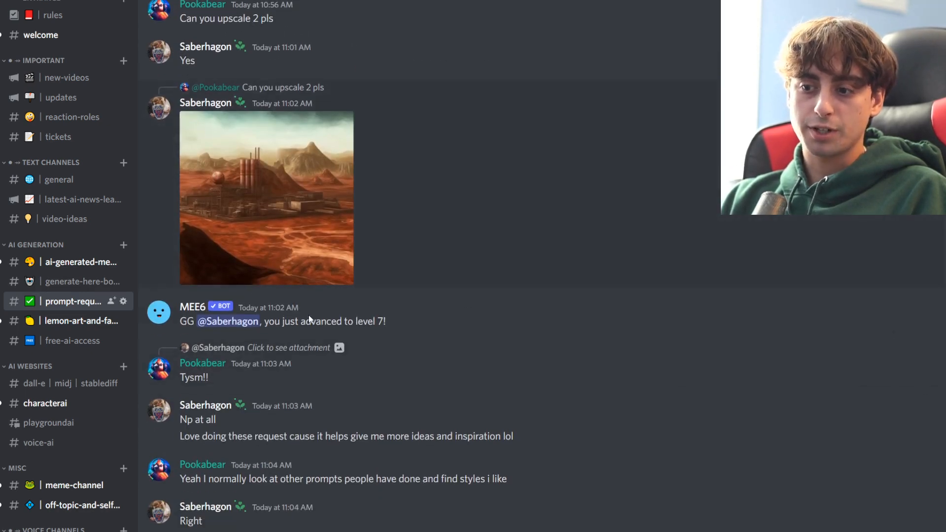
left_click(73, 341)
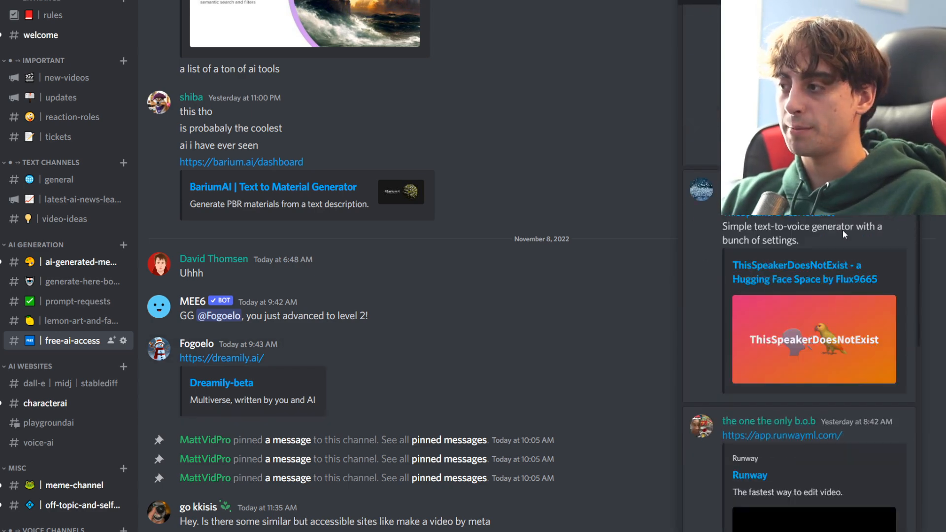
scroll("down", 3)
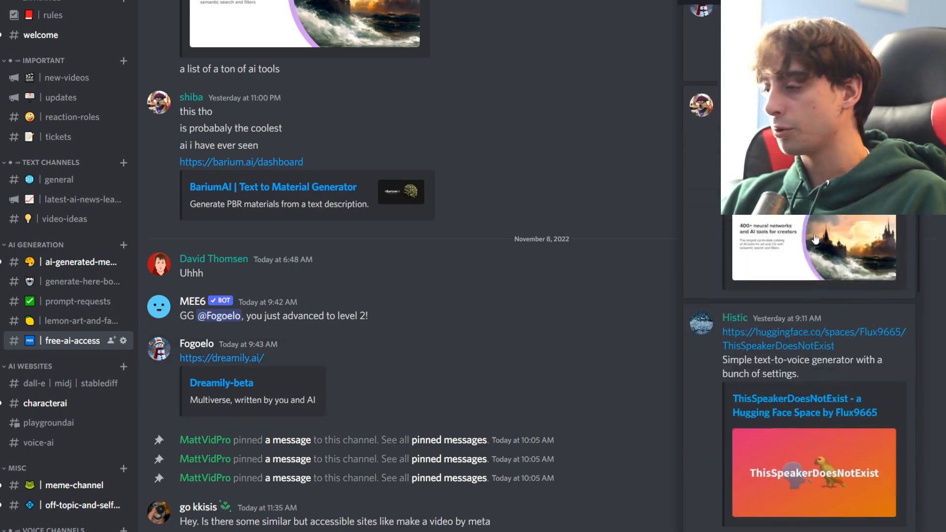
left_click(72, 341)
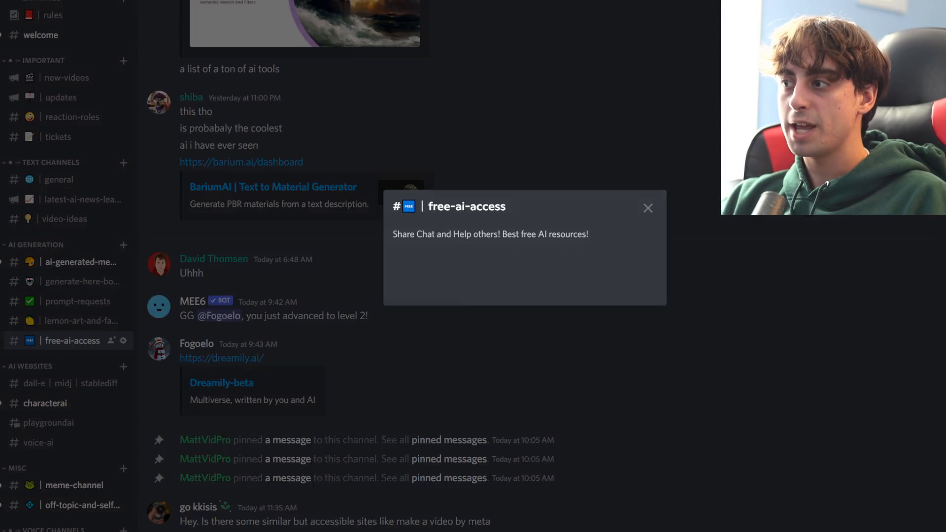
left_click(649, 208)
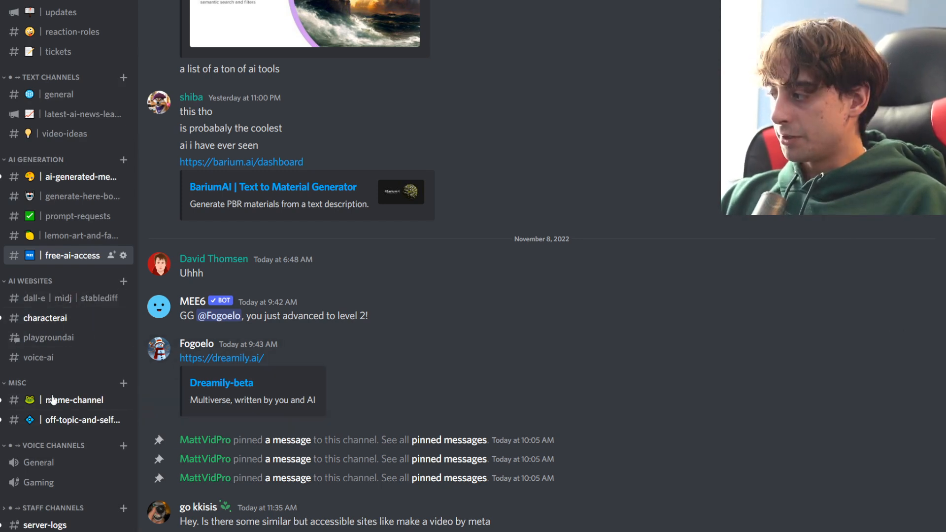
mouse_move(87, 427)
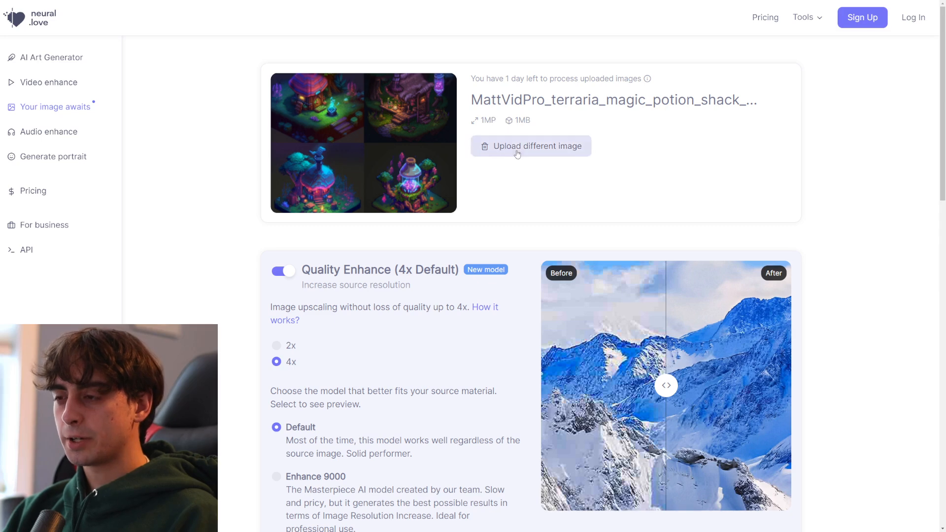
Scroll the image enhance settings and reach the pricing plans, signed in with 4 credits.
scroll("down", 3)
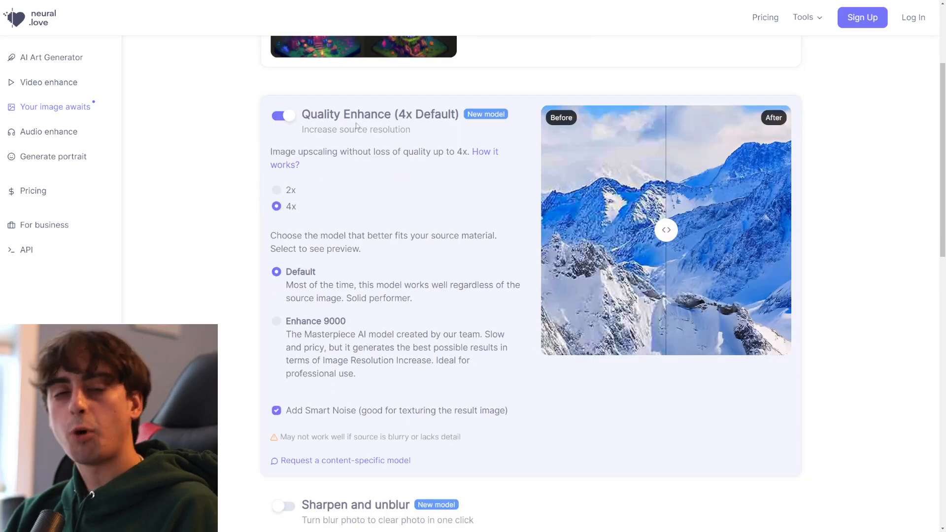
mouse_move(330, 220)
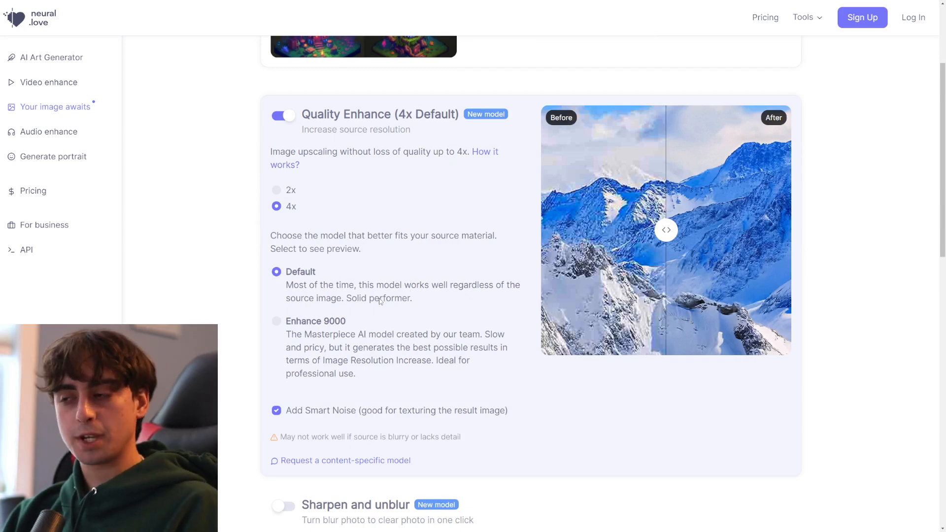
scroll("down", 3)
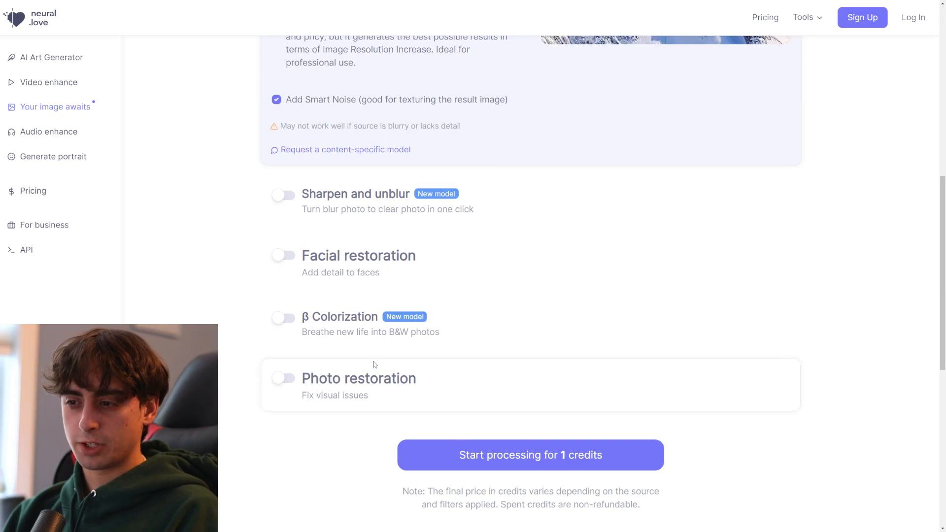
mouse_move(413, 398)
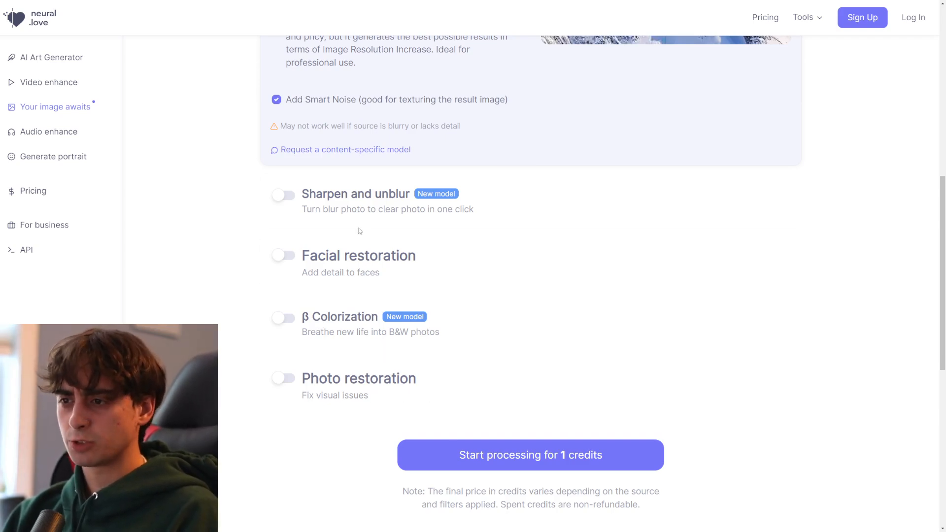
scroll("down", 3)
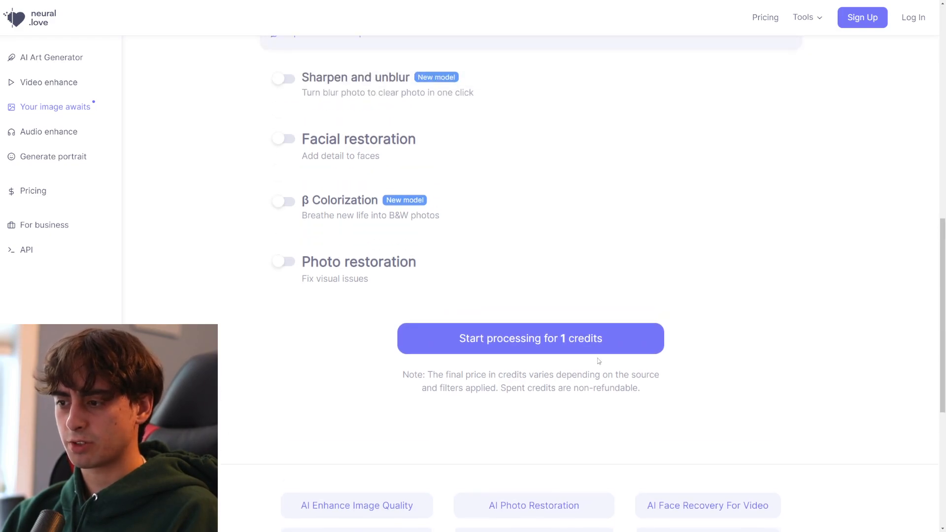
scroll("down", 3)
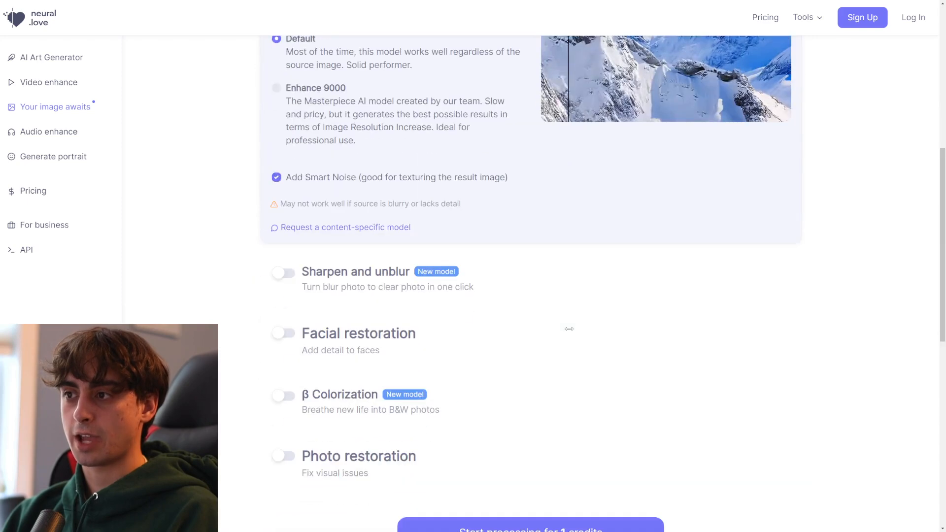
left_click(529, 531)
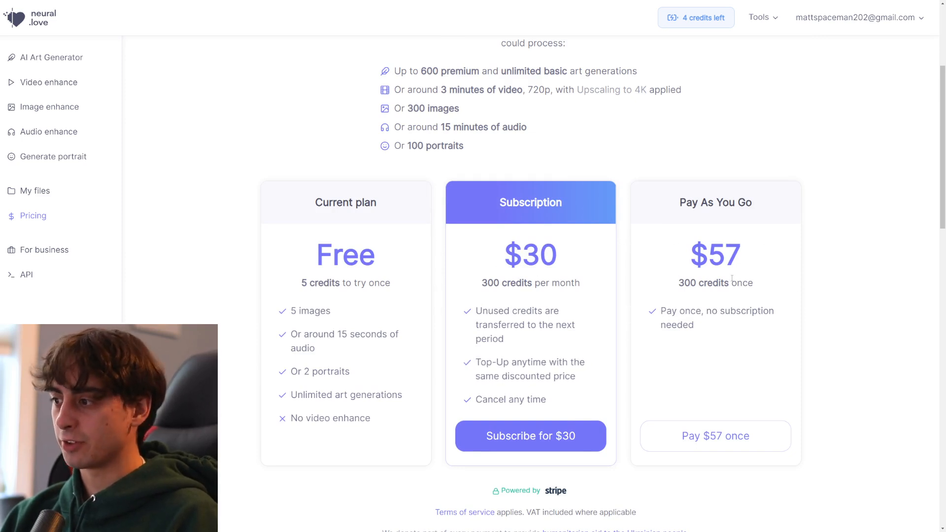
Preview the finished 4x Quality Enhance potion shack images up close in My files.
scroll("down", 3)
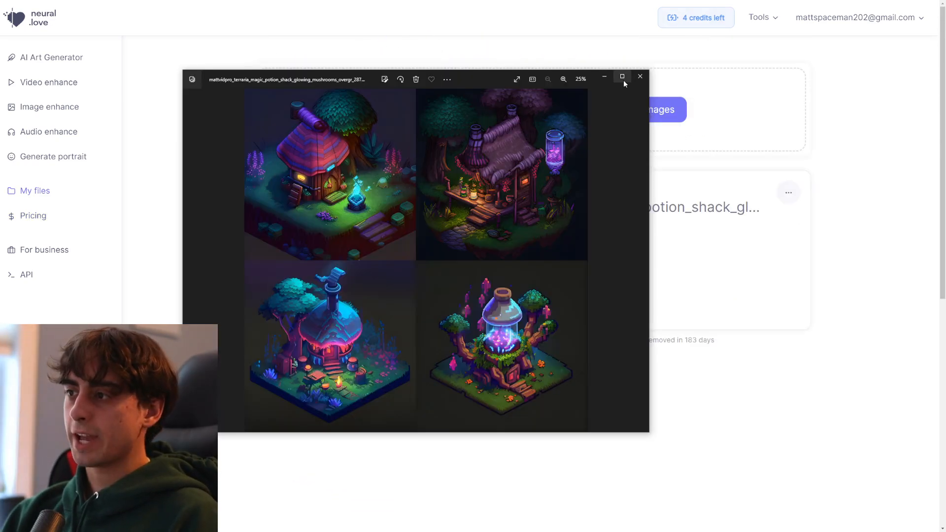
left_click(622, 77)
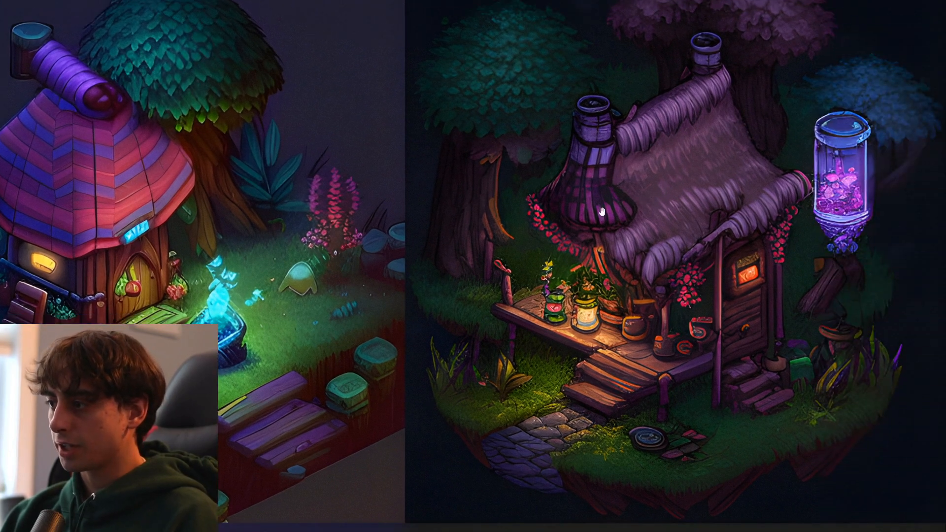
mouse_move(668, 253)
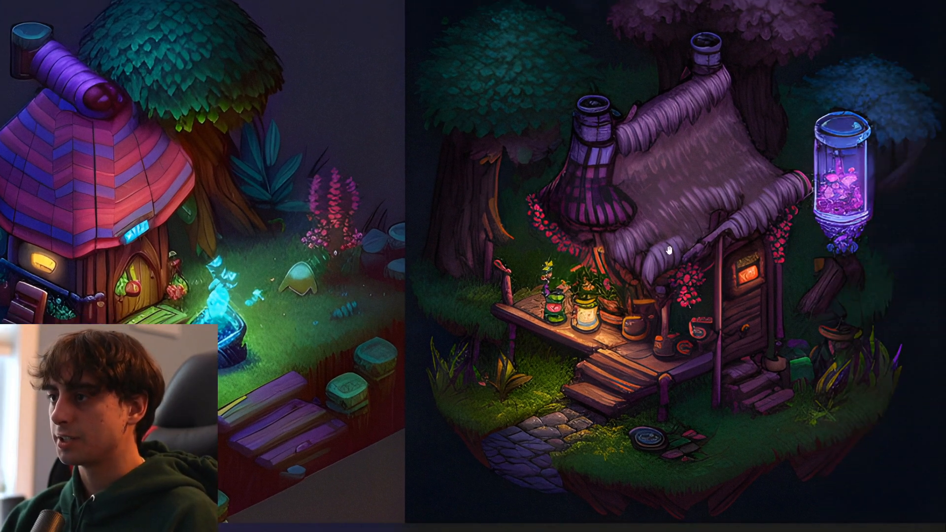
scroll("down", 3)
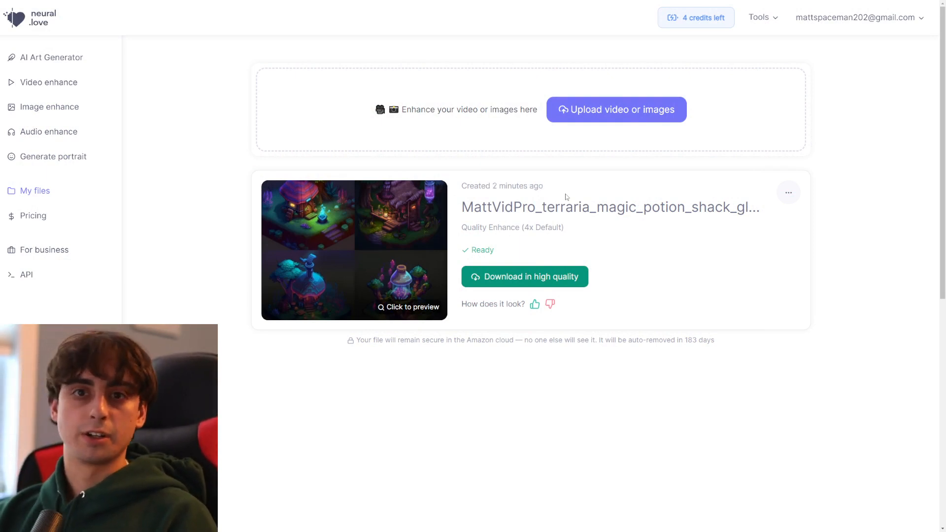
Browse Video enhance's upscaling and facial restoration examples, then go to Audio enhance.
left_click(47, 82)
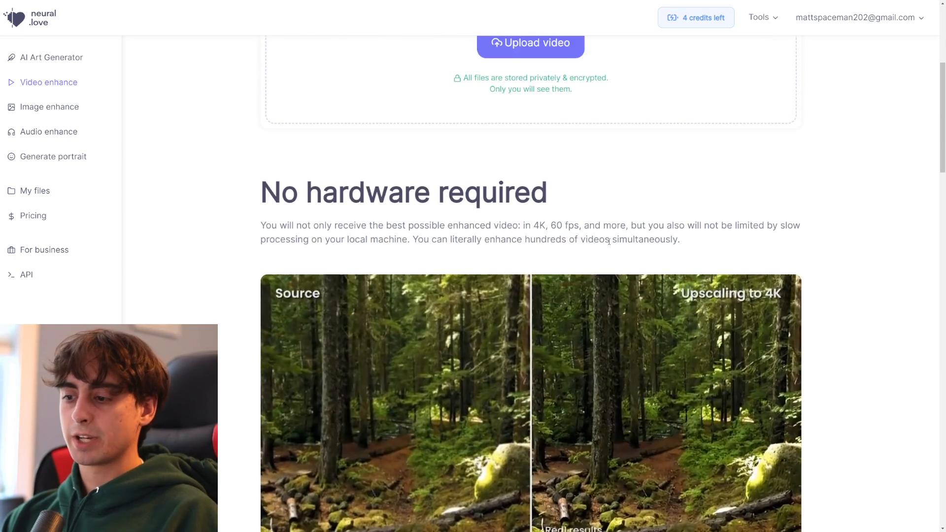
scroll("down", 3)
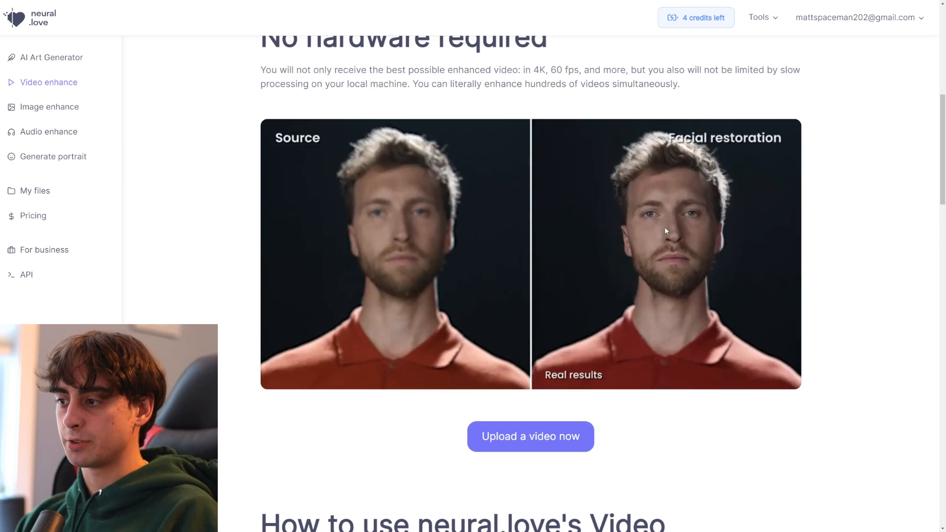
mouse_move(694, 248)
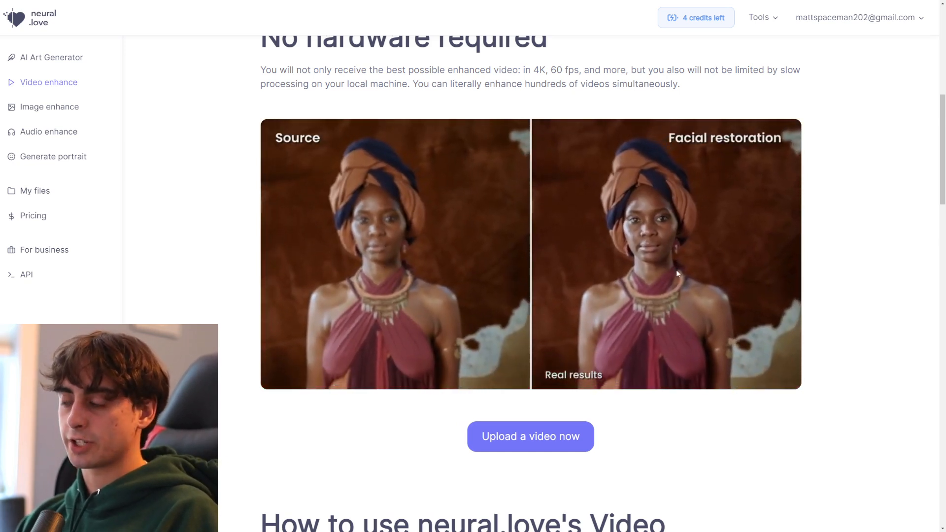
scroll("down", 3)
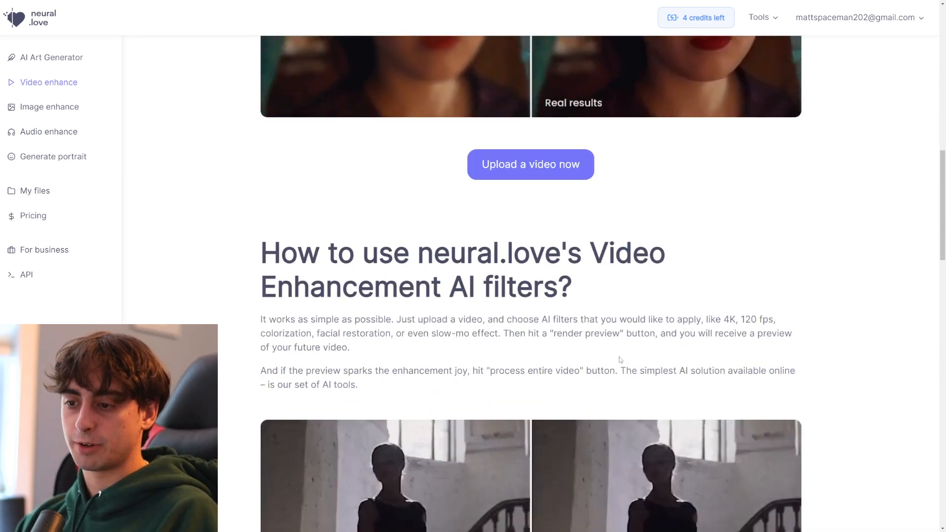
left_click(43, 132)
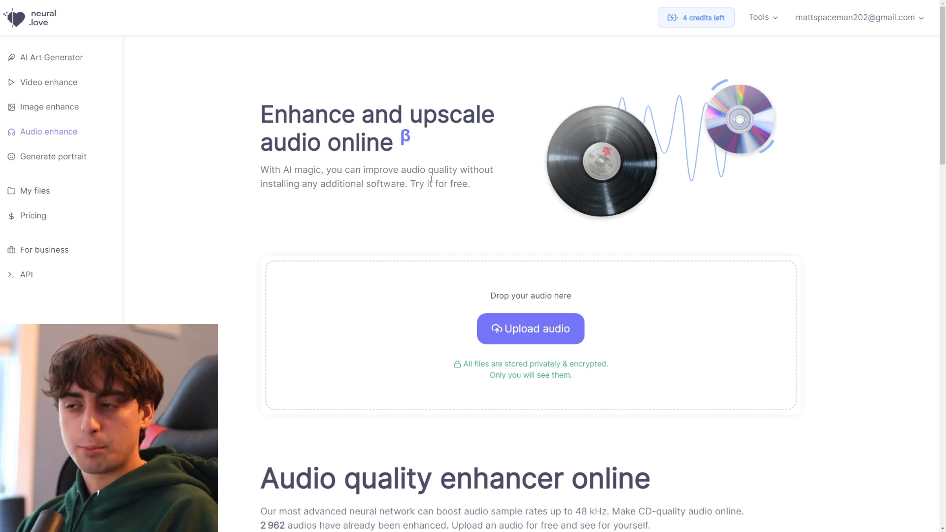
mouse_move(399, 200)
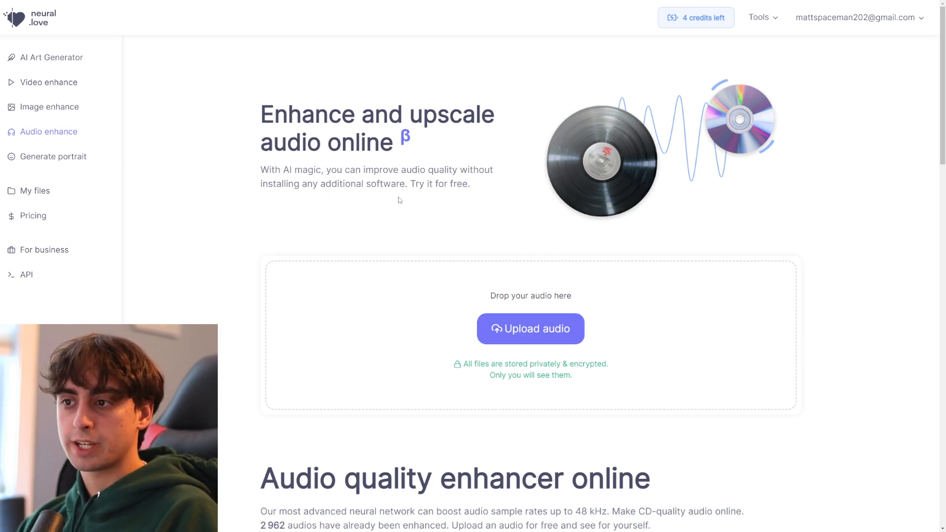
scroll("down", 3)
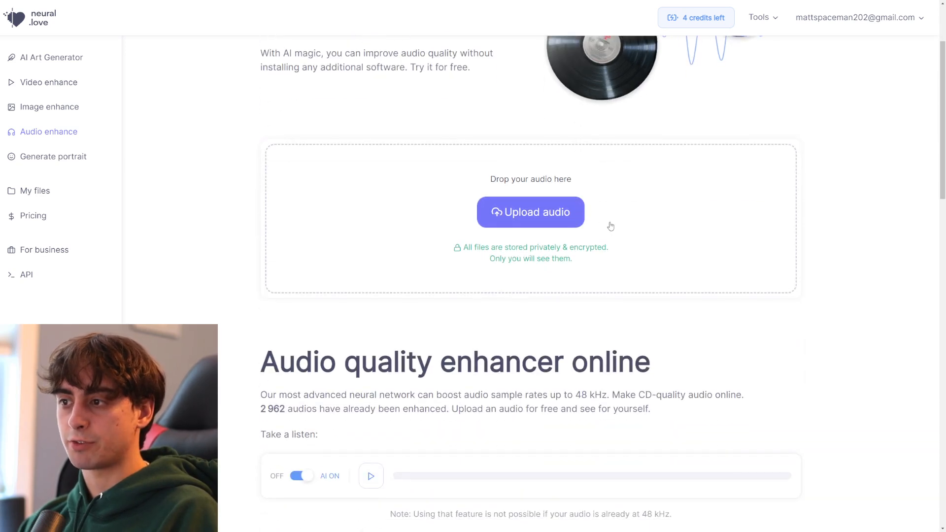
scroll("down", 3)
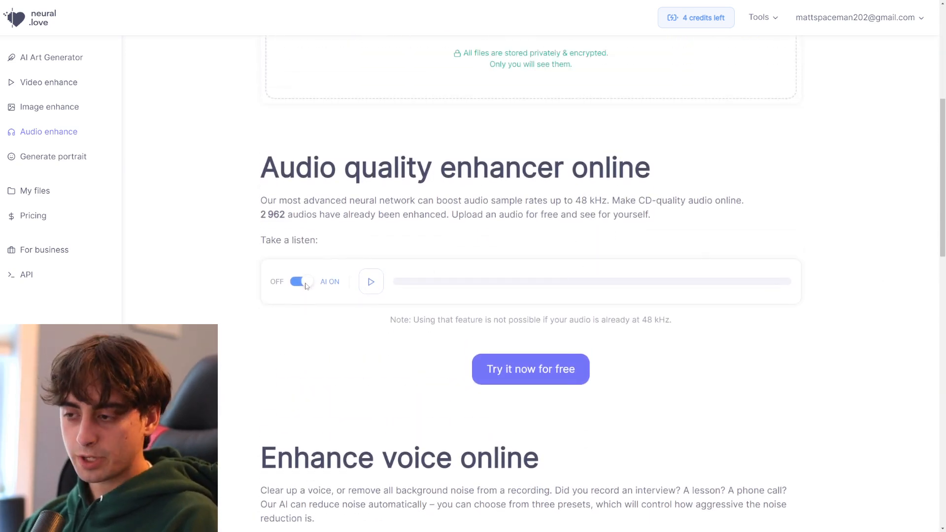
left_click(301, 282)
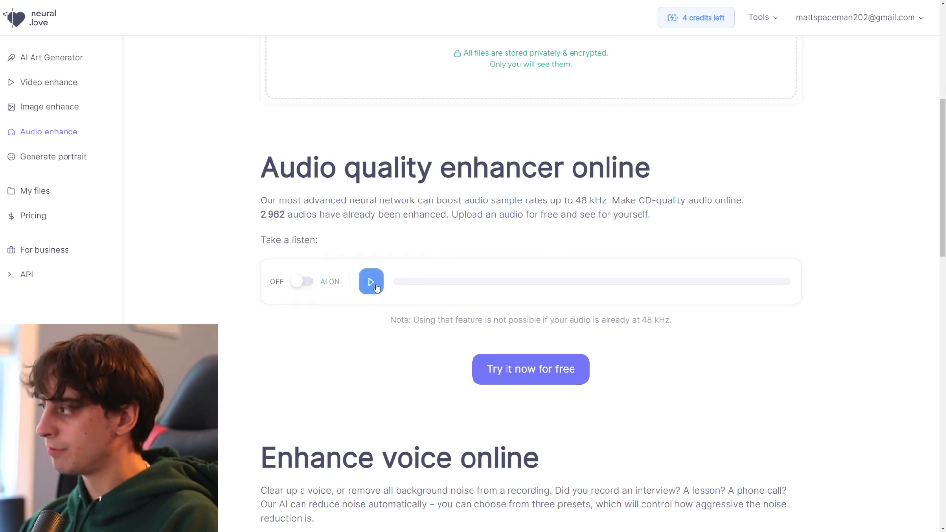
left_click(372, 282)
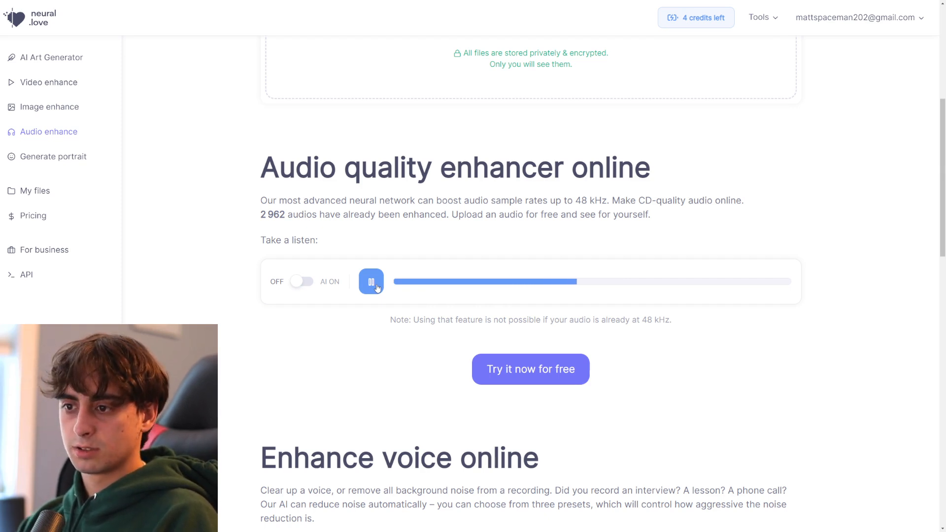
left_click(371, 282)
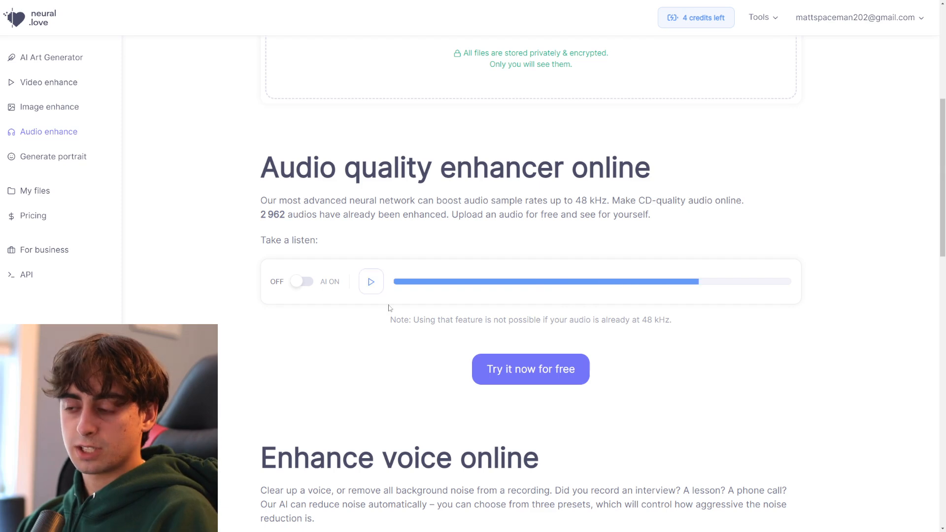
left_click(301, 281)
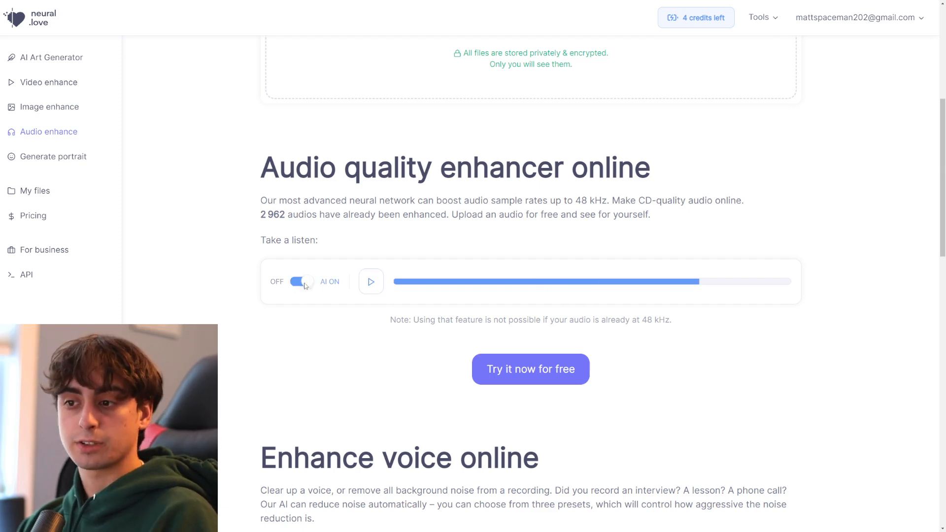
left_click(371, 281)
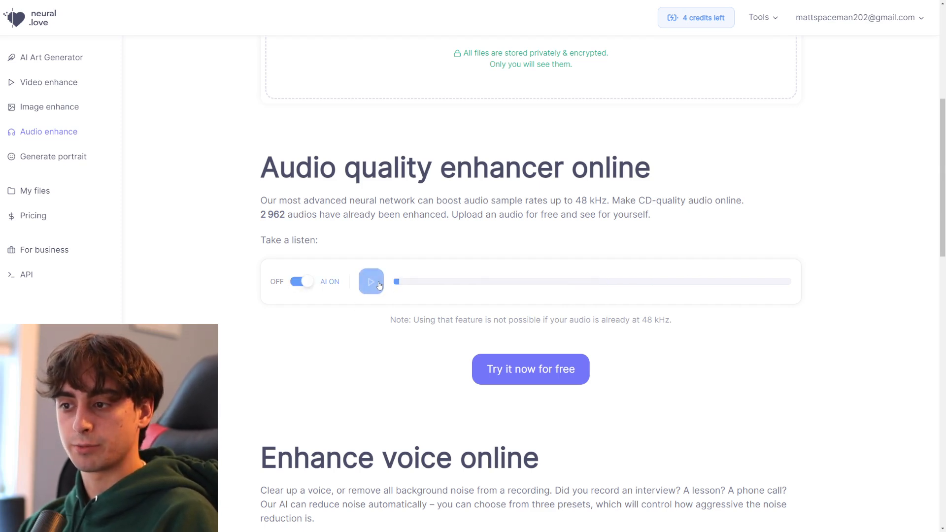
left_click(371, 282)
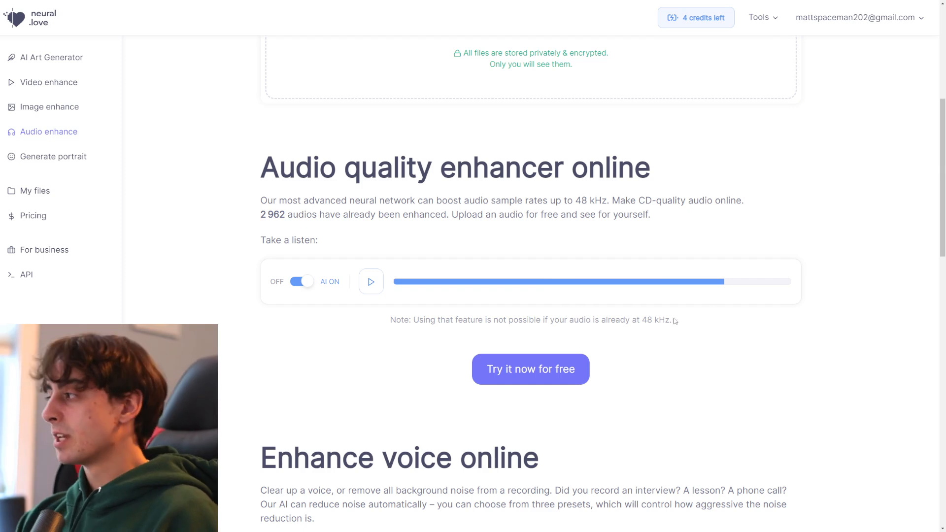
mouse_move(503, 268)
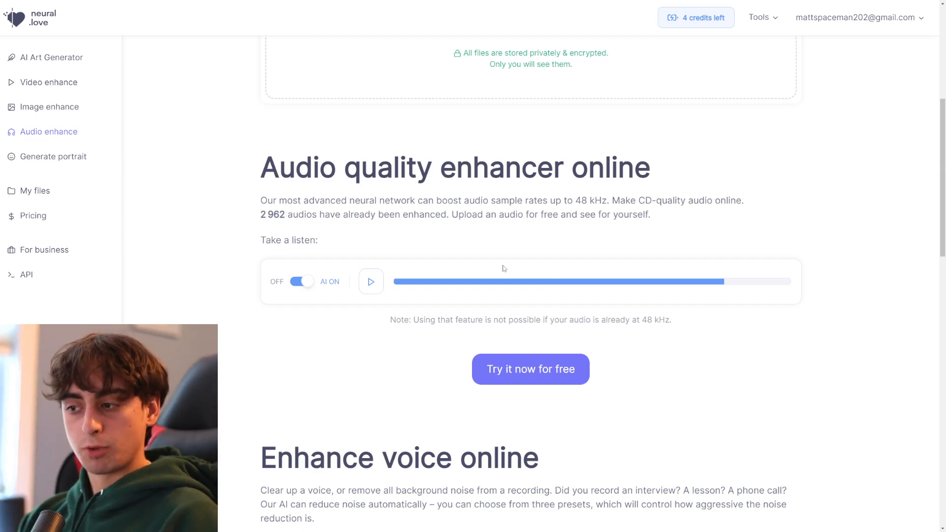
scroll("down", 3)
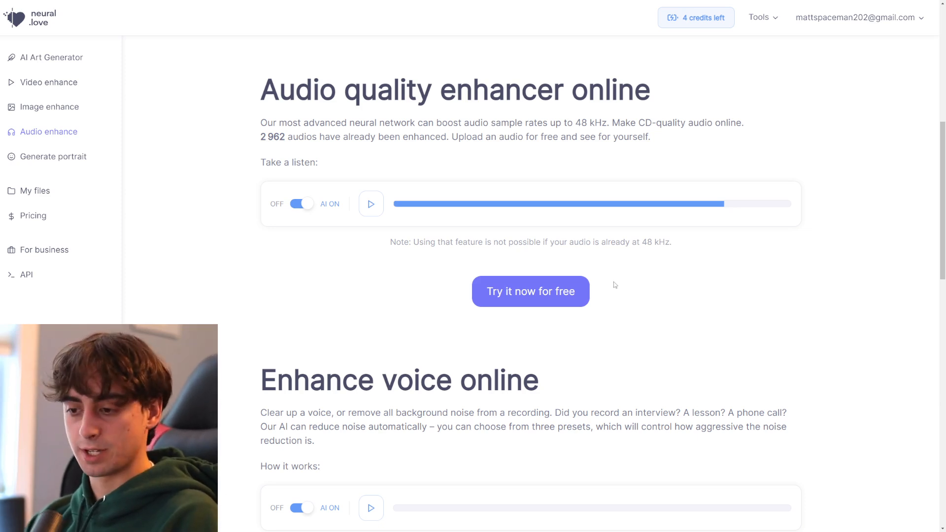
Play the voice sample with AI off and on, then scroll to the upload section.
scroll("down", 3)
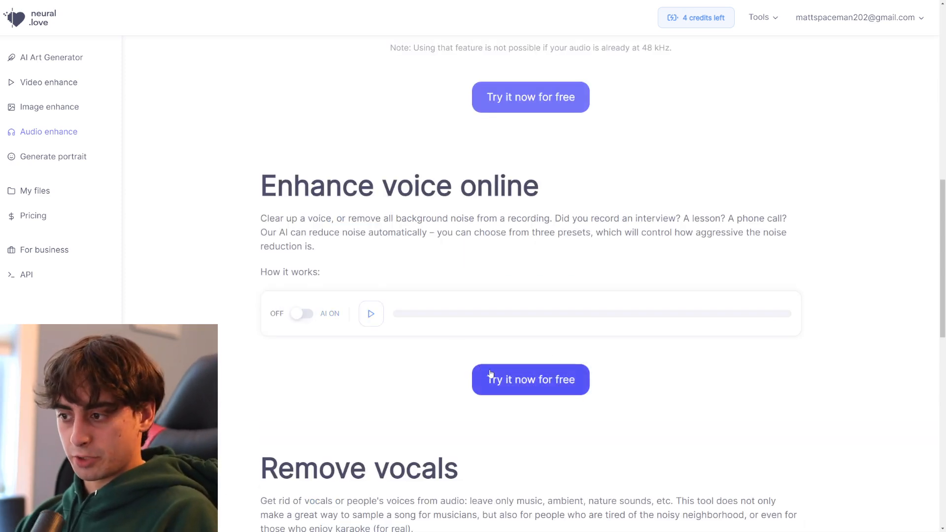
left_click(371, 314)
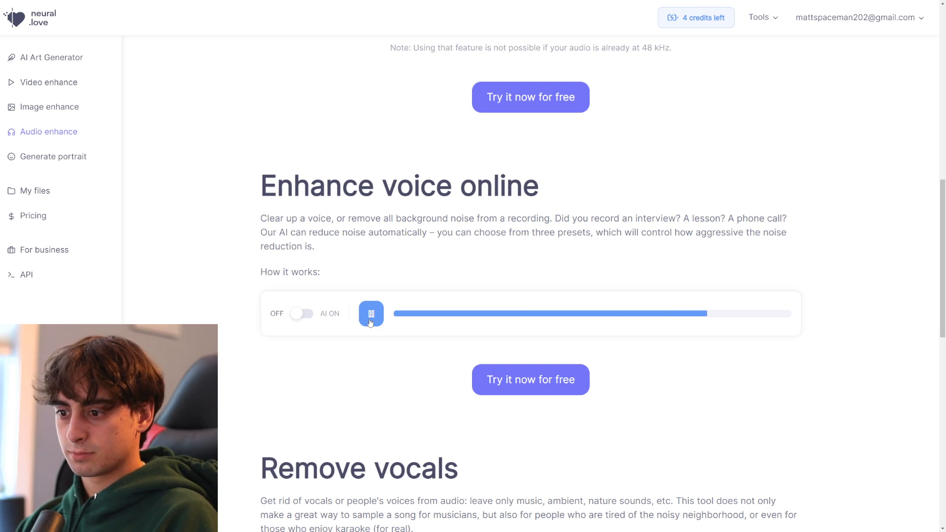
left_click(371, 313)
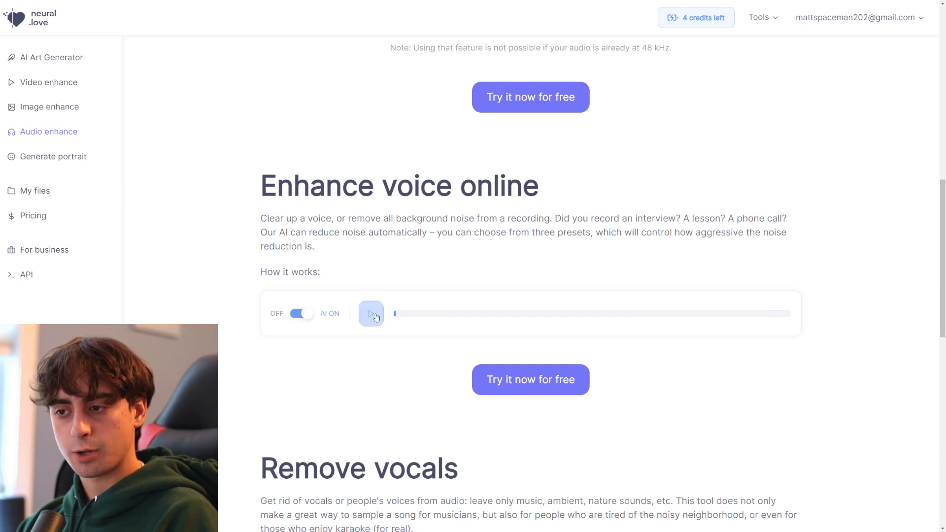
left_click(371, 314)
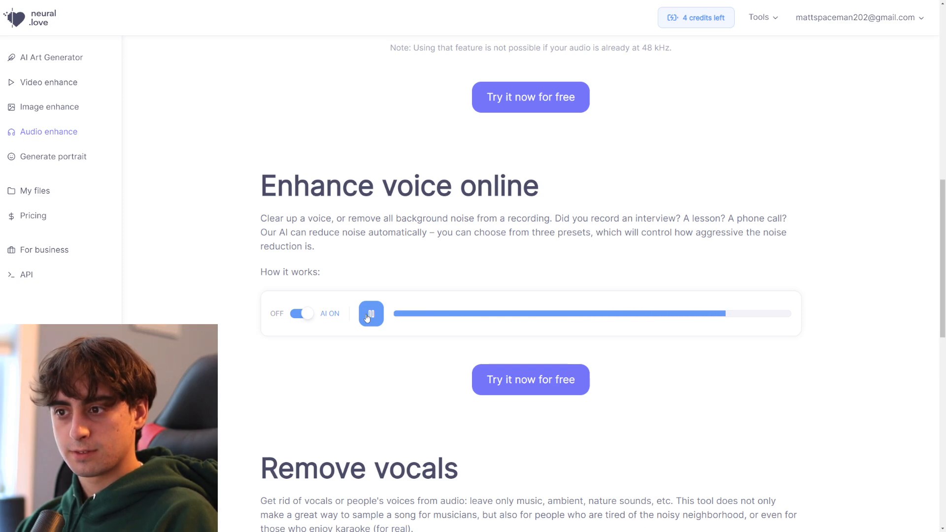
left_click(372, 313)
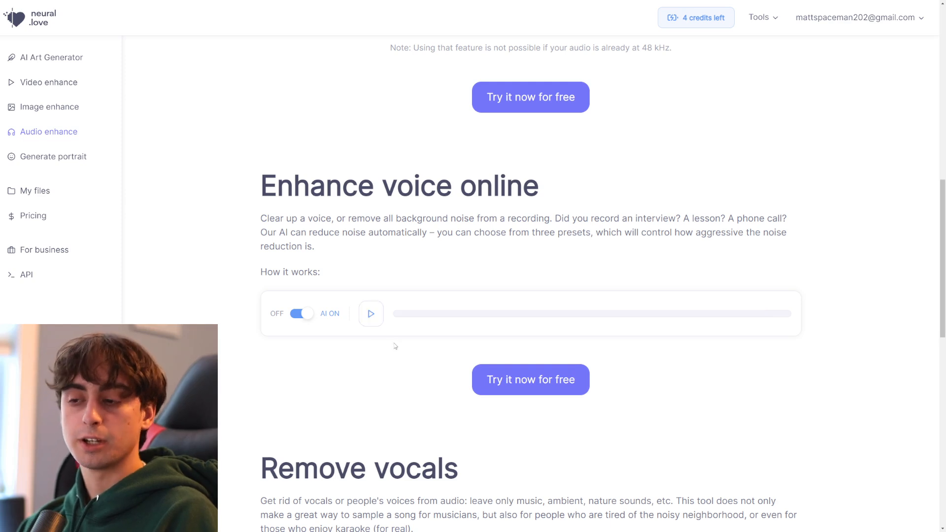
mouse_move(348, 316)
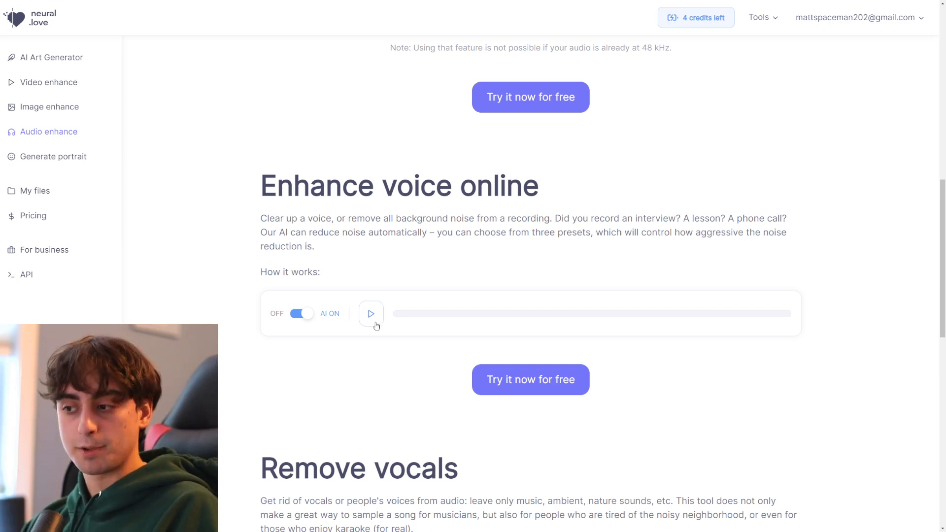
scroll("down", 3)
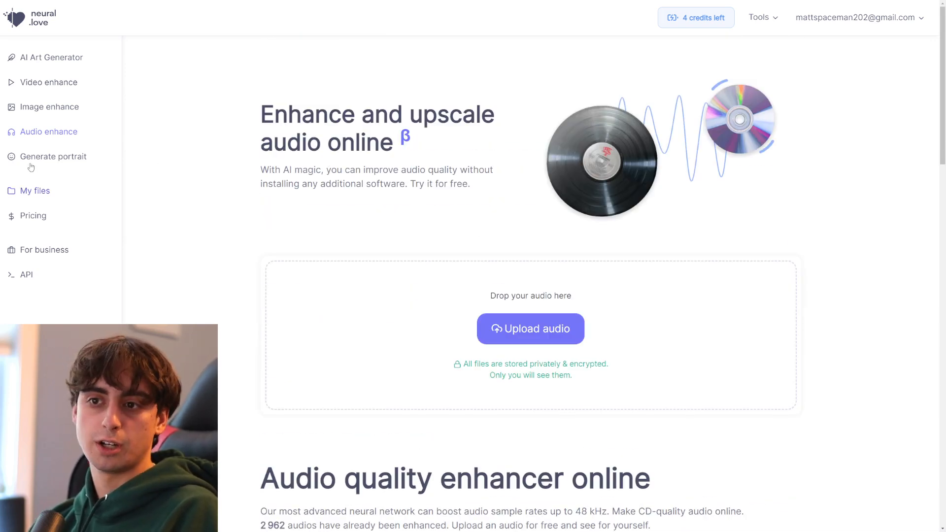
Glance at the HD portrait generator page, then switch to the AI Art Generator.
left_click(53, 156)
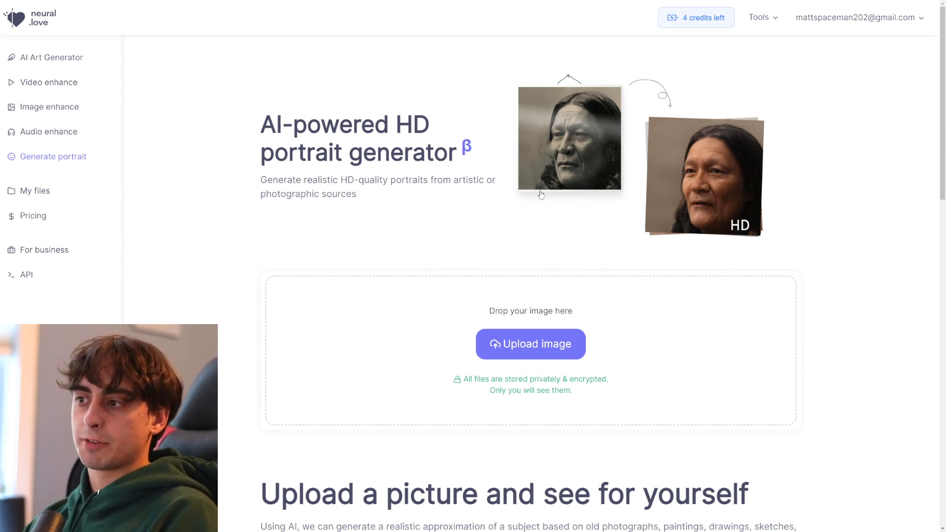
mouse_move(639, 180)
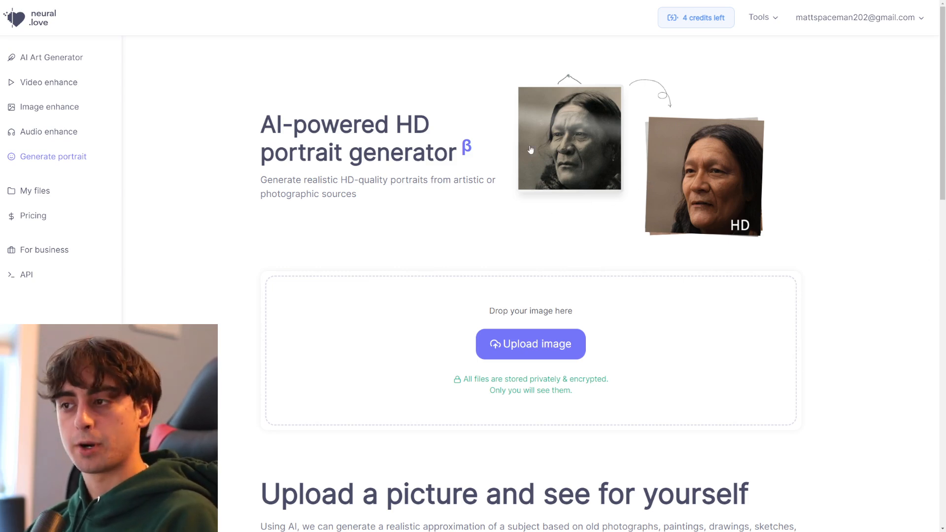
left_click(51, 57)
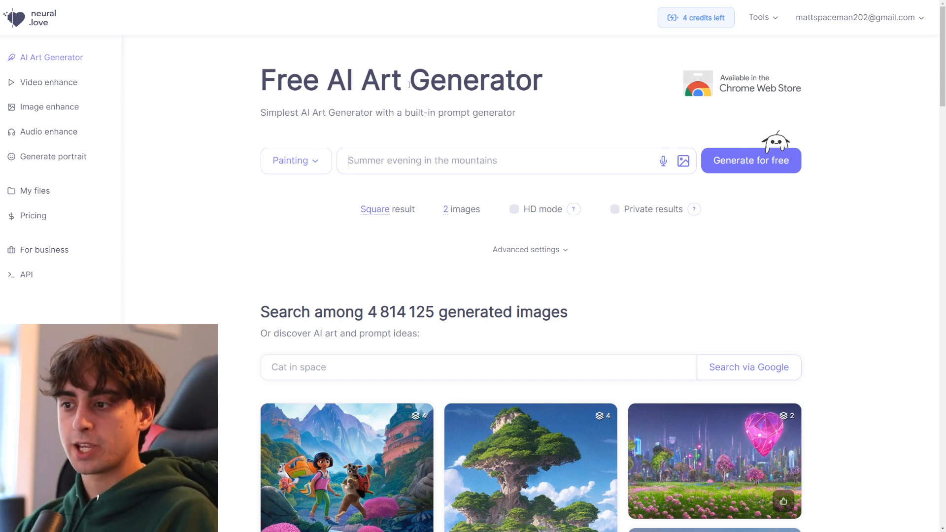
Scroll down the community-generated image gallery and back up to the prompt form.
scroll("down", 3)
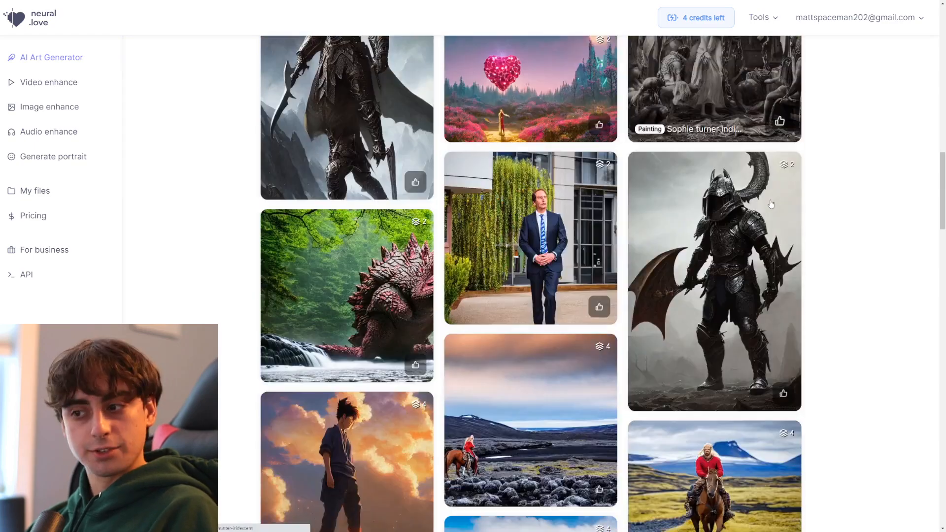
scroll("down", 3)
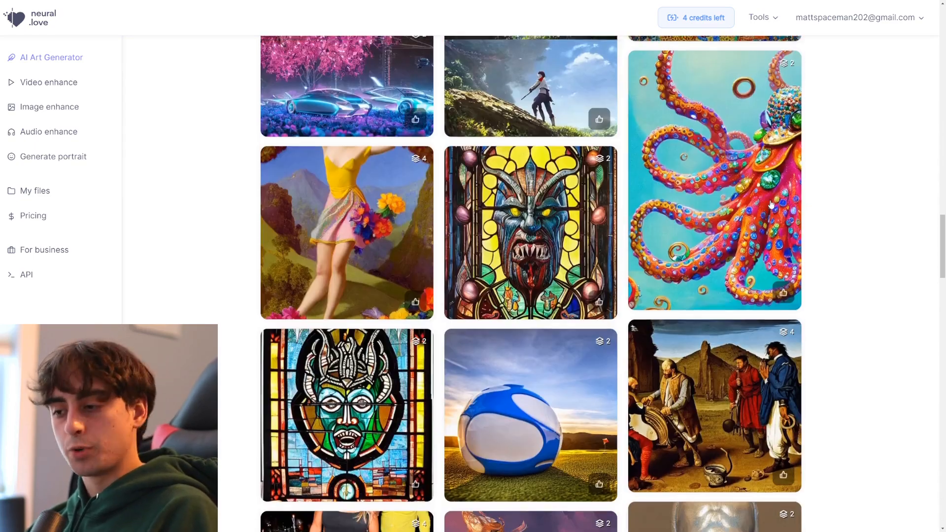
scroll("down", 3)
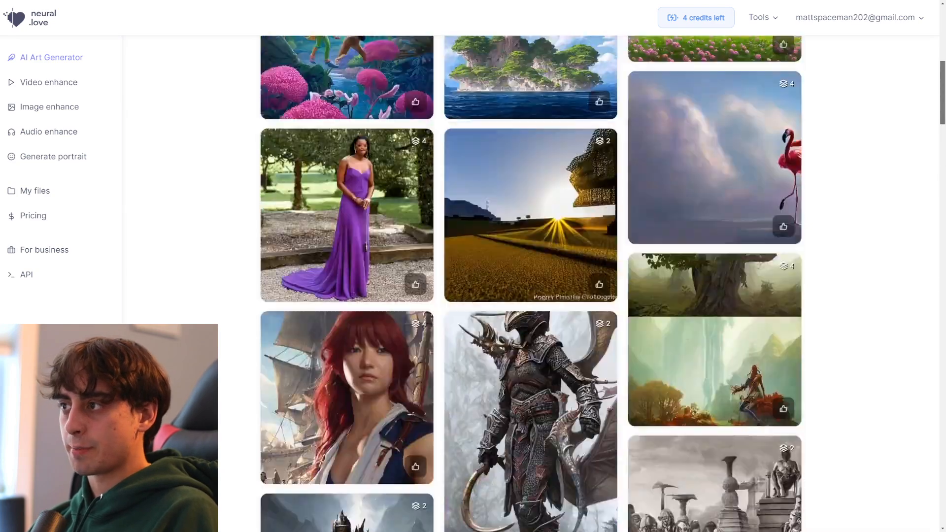
scroll("up", 3)
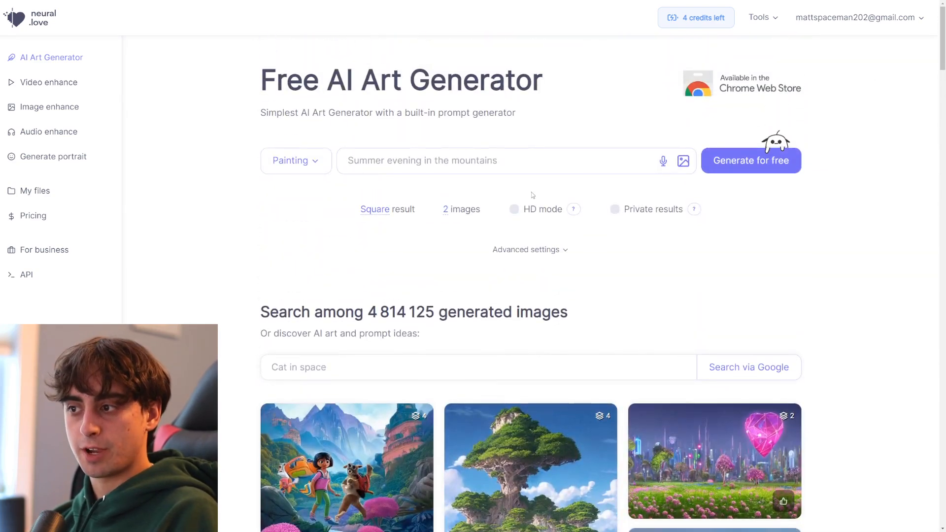
mouse_move(546, 216)
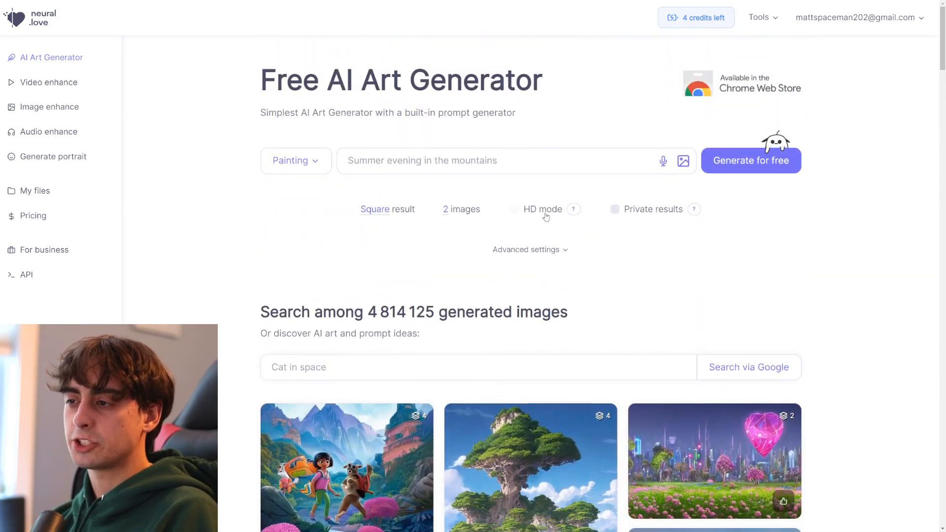
Expand Advanced settings and try the steps slider, leaving it at 50.
left_click(526, 250)
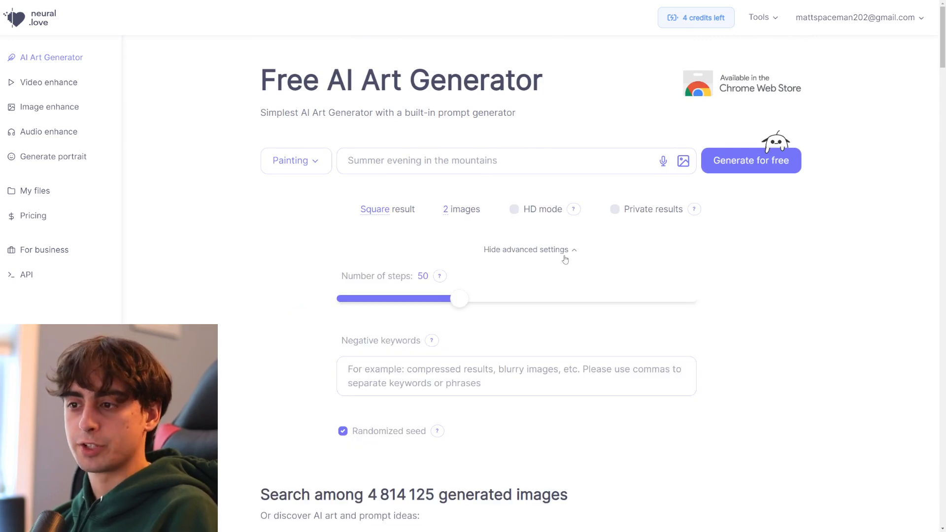
left_click_drag(459, 298, 442, 299)
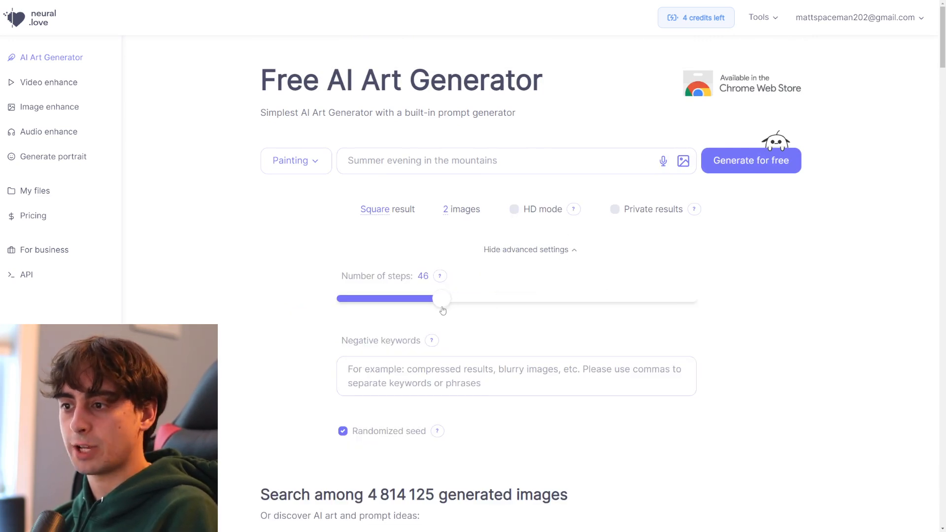
left_click_drag(442, 298, 463, 298)
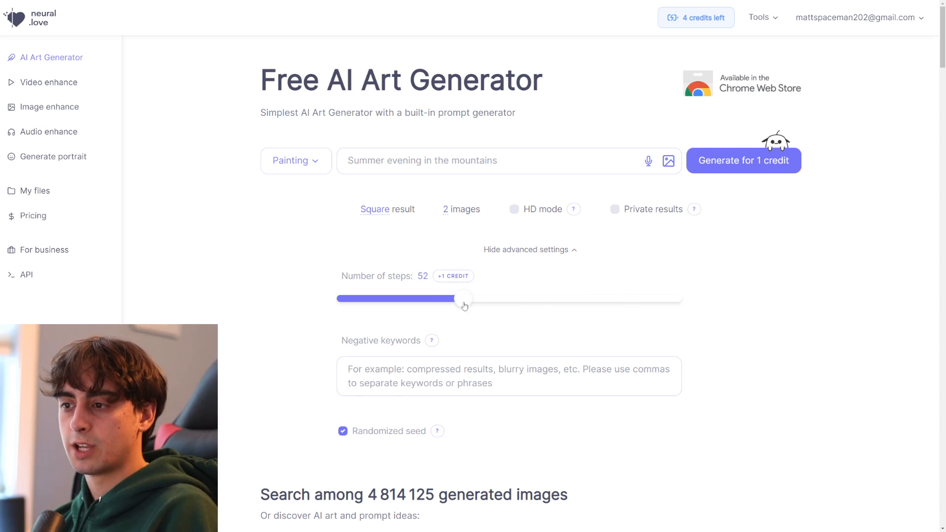
left_click_drag(463, 299, 446, 298)
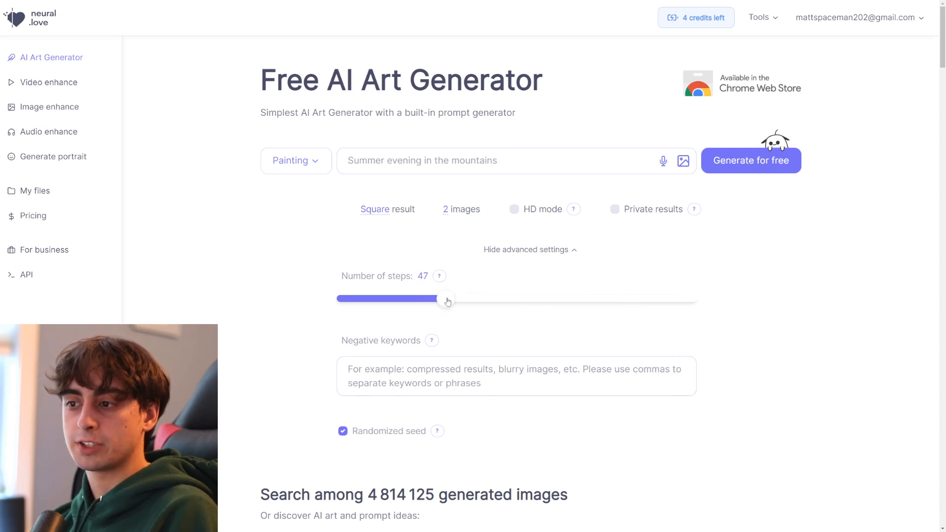
left_click_drag(447, 301, 459, 300)
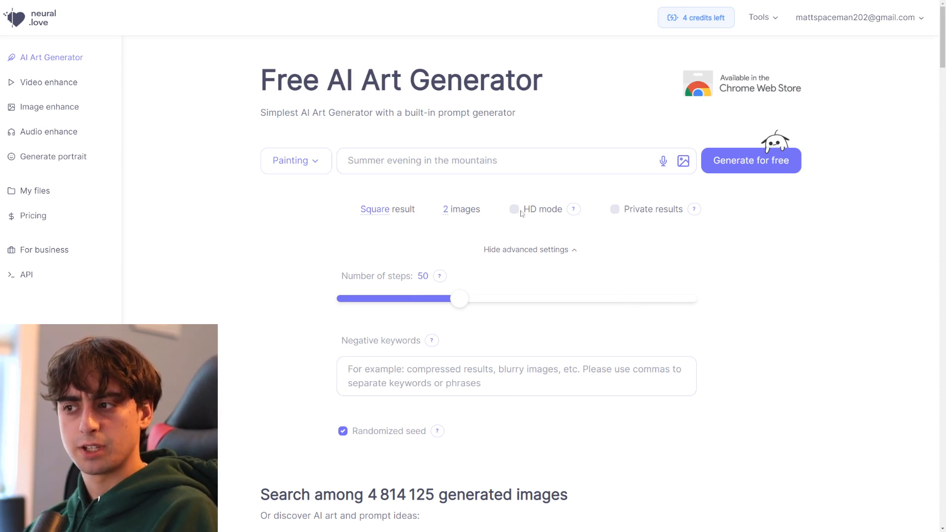
mouse_move(629, 216)
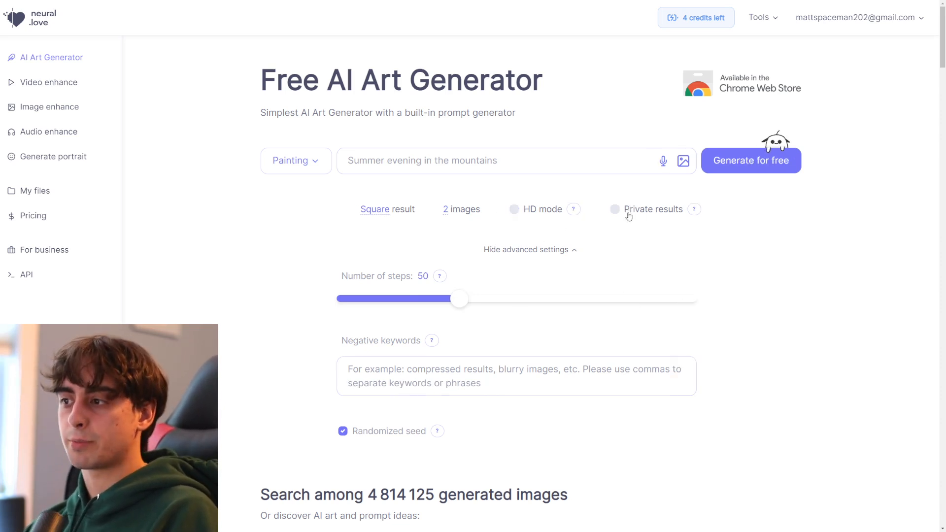
Set the image count to 4 and re-enable Randomized seed.
left_click(462, 209)
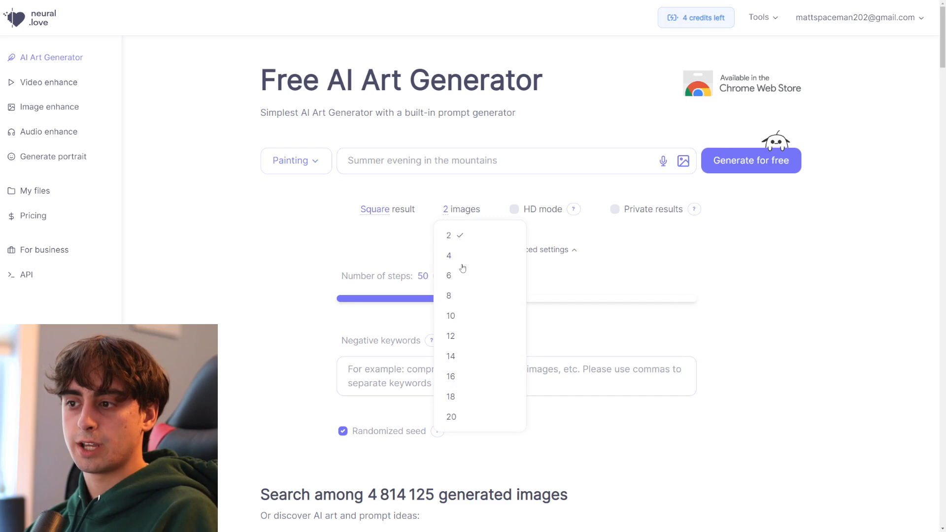
left_click(449, 296)
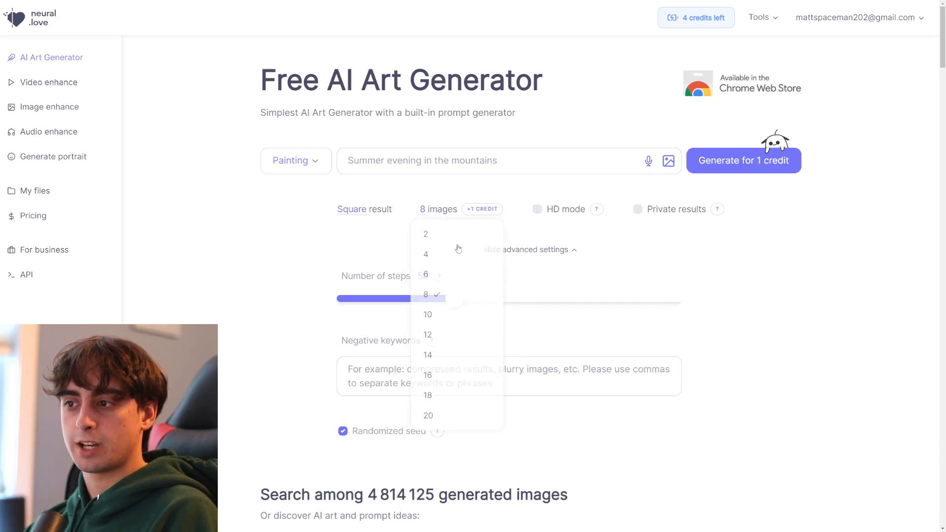
left_click(426, 274)
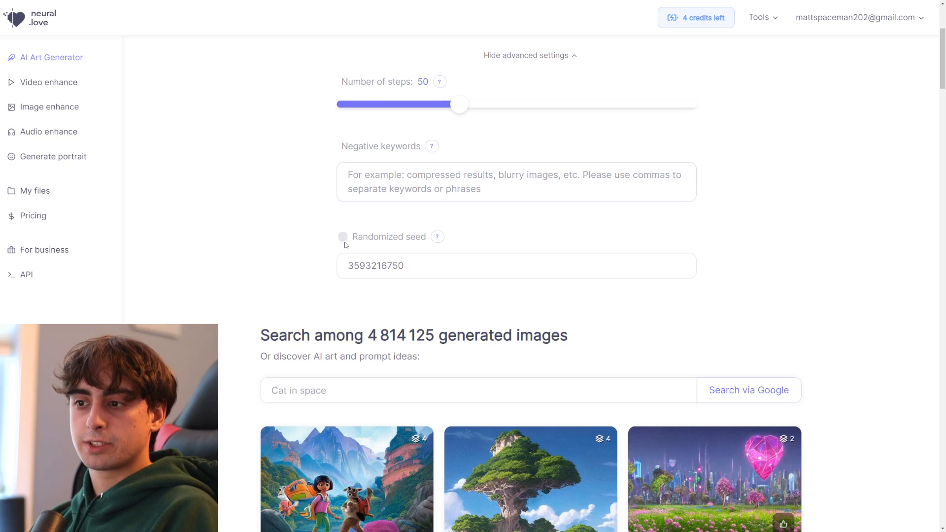
left_click(343, 237)
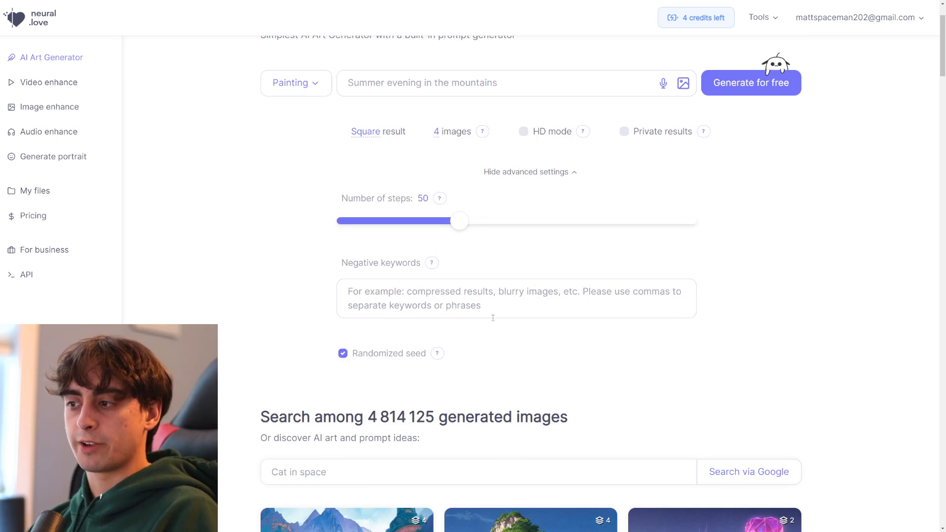
Generate Anime-style images for 'beautiful landscape of a grape garden' and wait until they're ready.
left_click(296, 82)
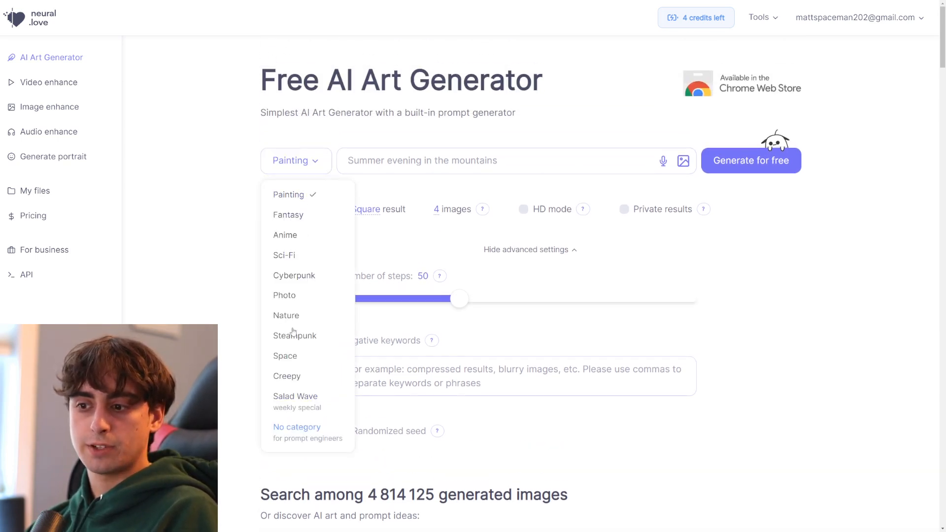
mouse_move(317, 264)
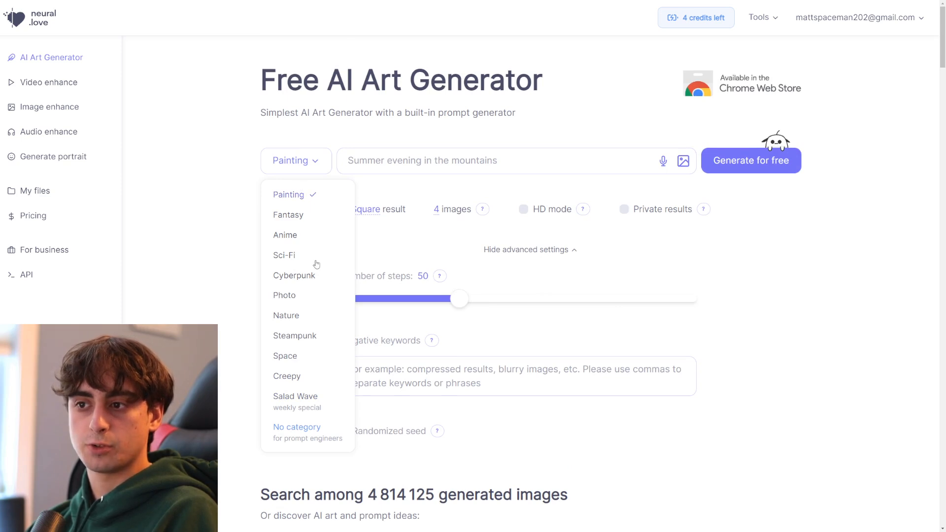
left_click(285, 235)
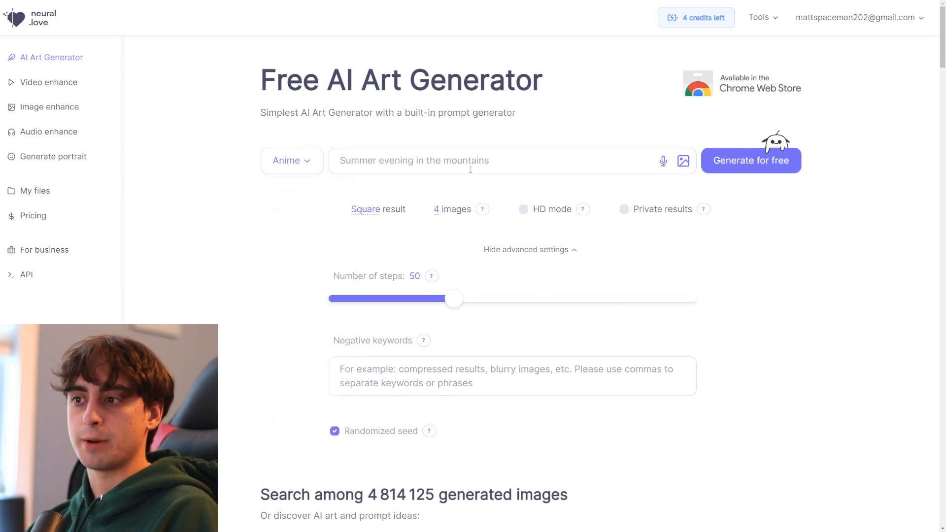
type("beautiful landscape of a grape garden")
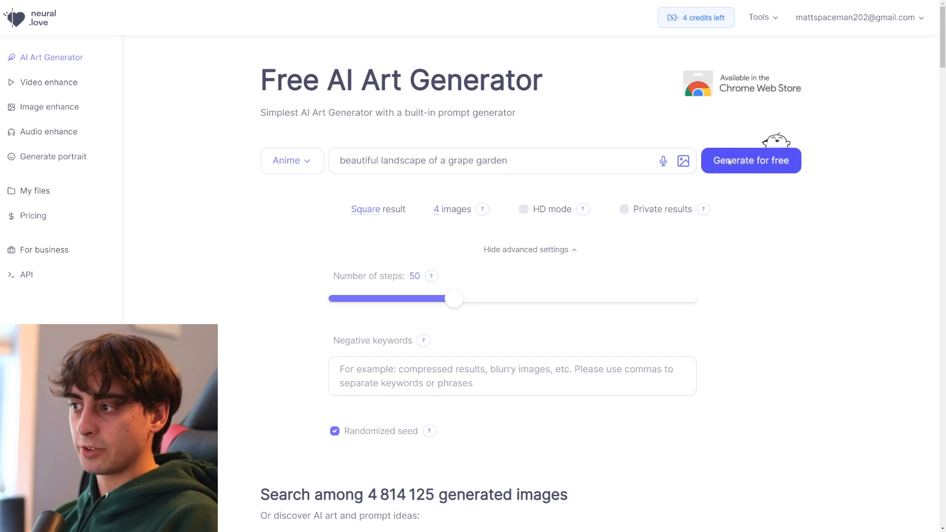
left_click(752, 160)
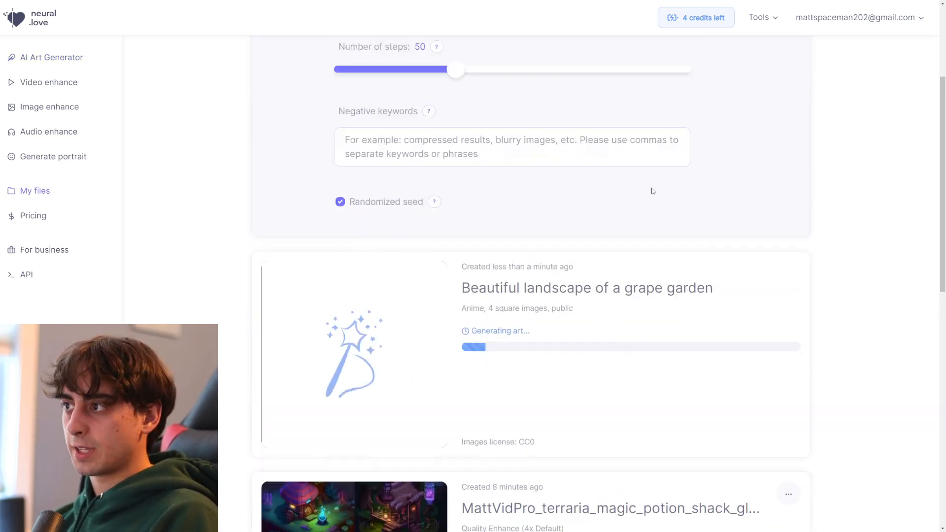
scroll("down", 3)
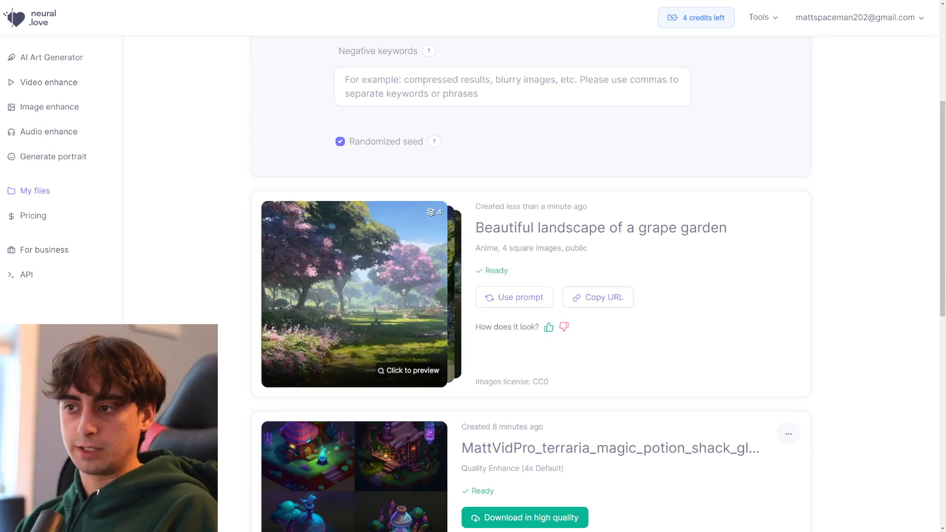
Preview the grape garden images one by one up to image four, then close the preview.
left_click(353, 295)
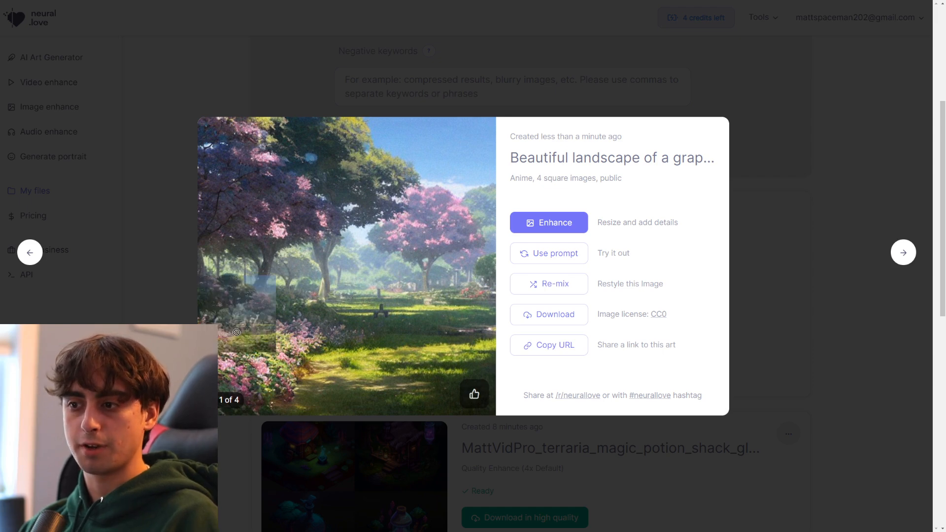
left_click(904, 252)
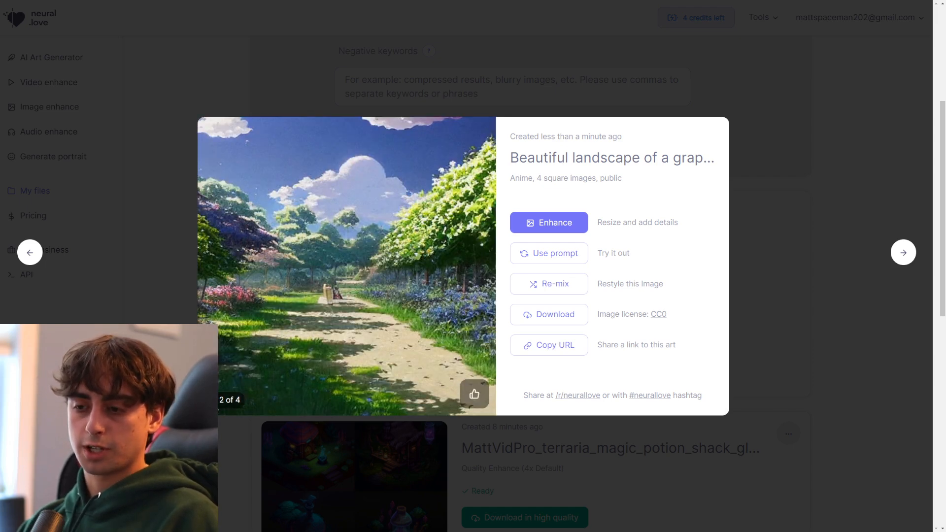
left_click(904, 252)
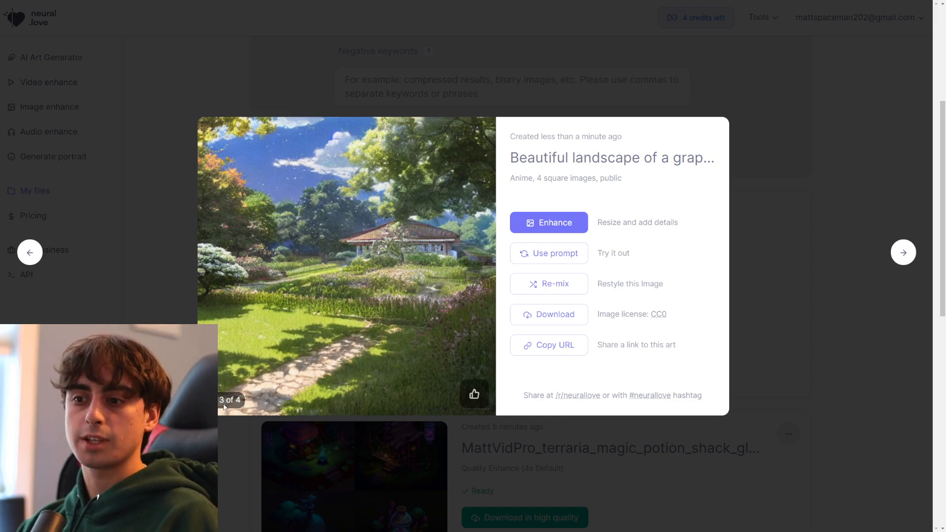
left_click(904, 252)
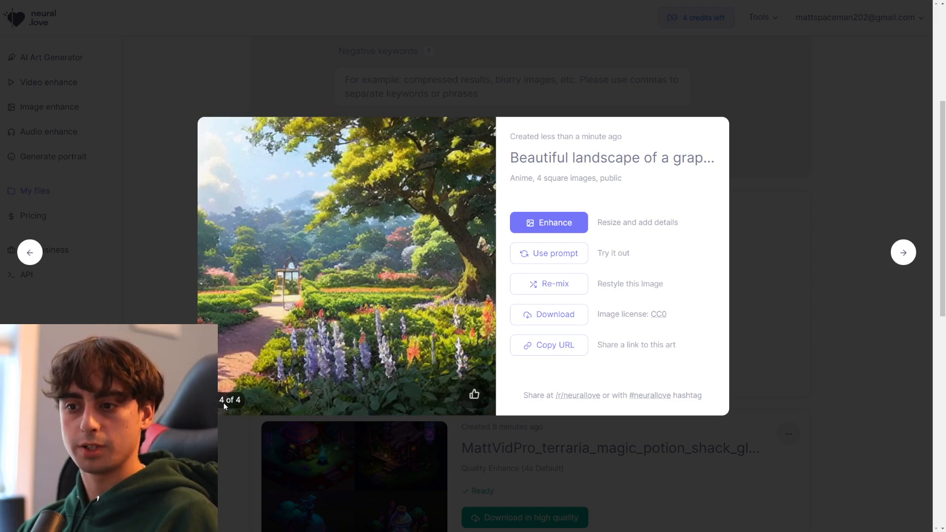
left_click(29, 251)
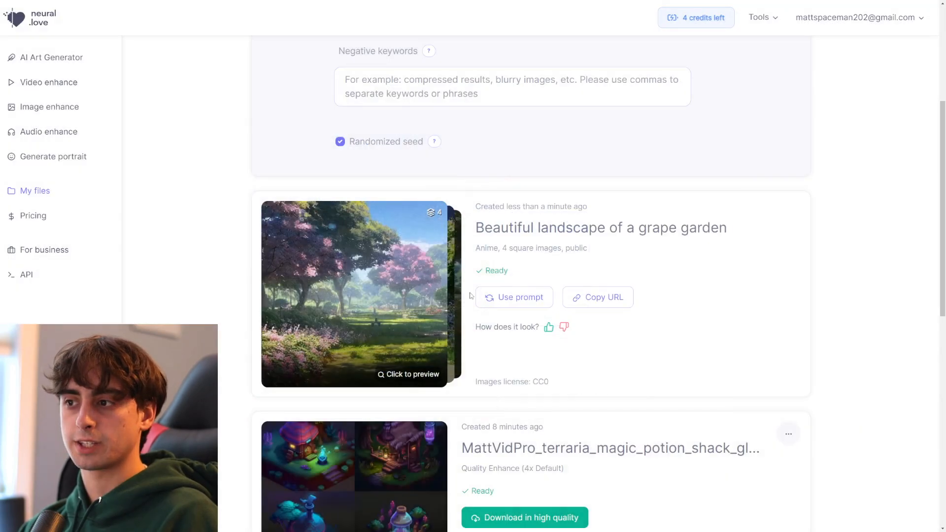
Choose the Photo style after trying Steampunk, and generate 'one million lemons inside the eiffel tower'.
left_click(298, 104)
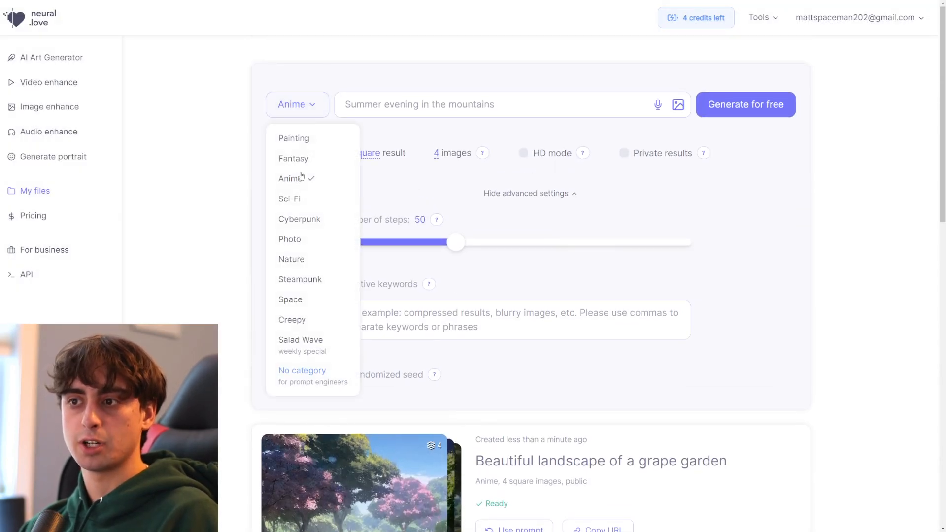
left_click(300, 280)
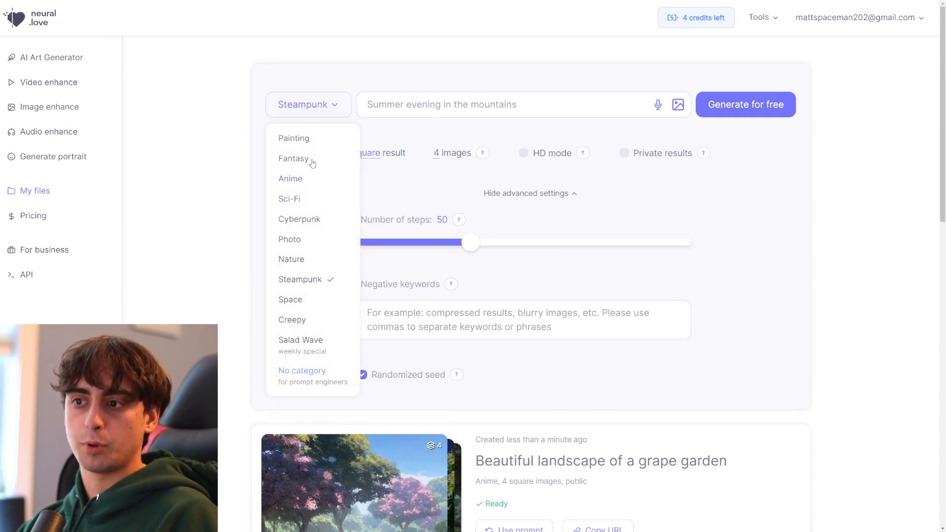
left_click(290, 239)
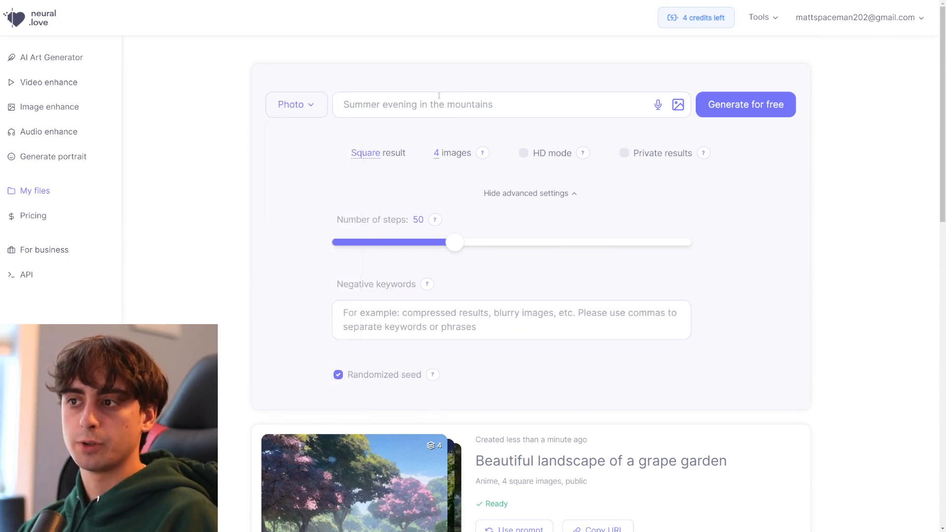
type("one million lemons inside the eiffel tower")
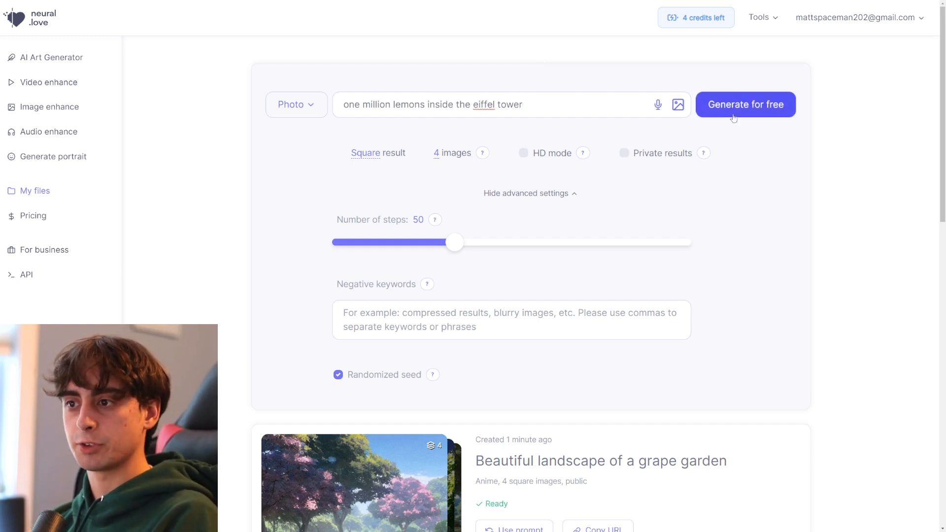
scroll("down", 3)
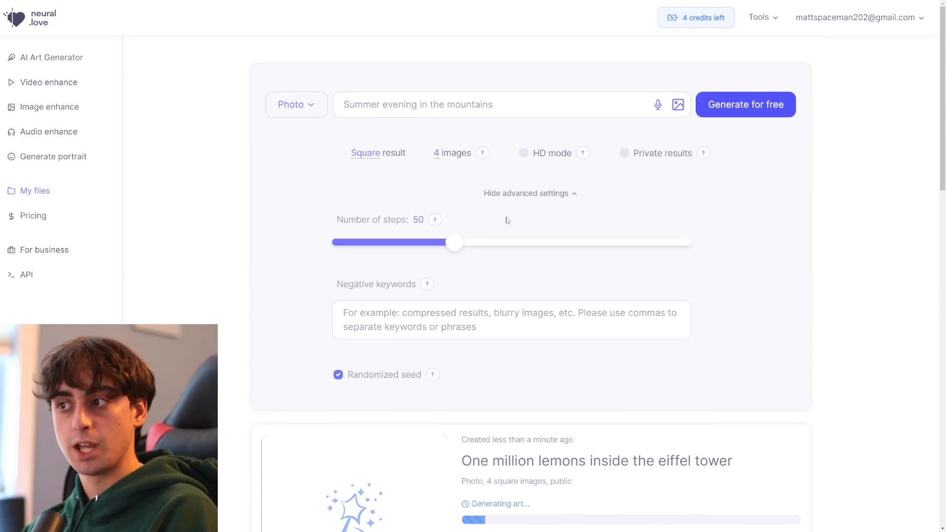
Switch the result shape to Horizontal, then open the first finished lemons image in preview.
left_click(366, 153)
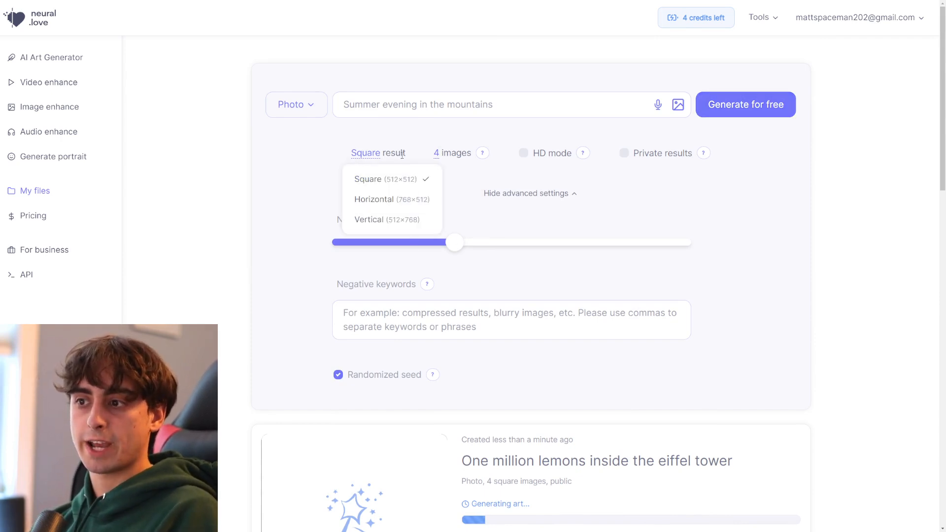
left_click(374, 199)
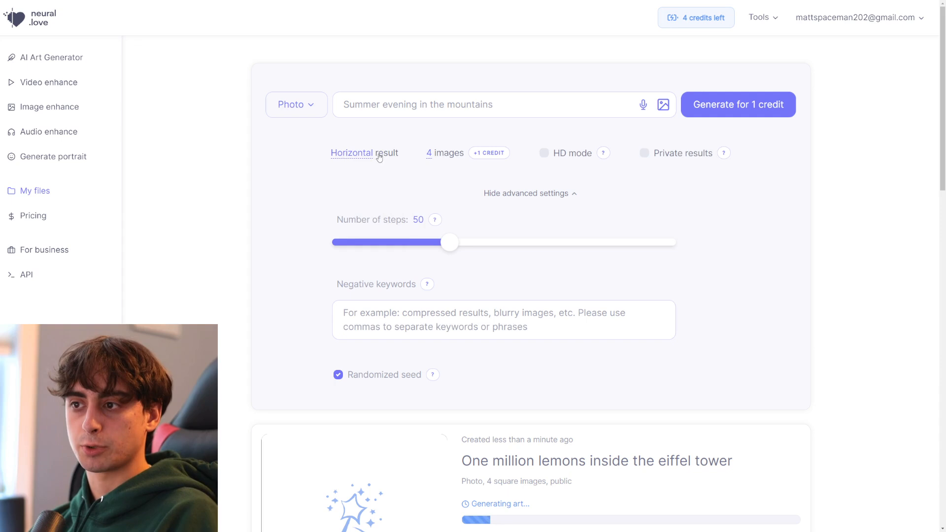
left_click(351, 153)
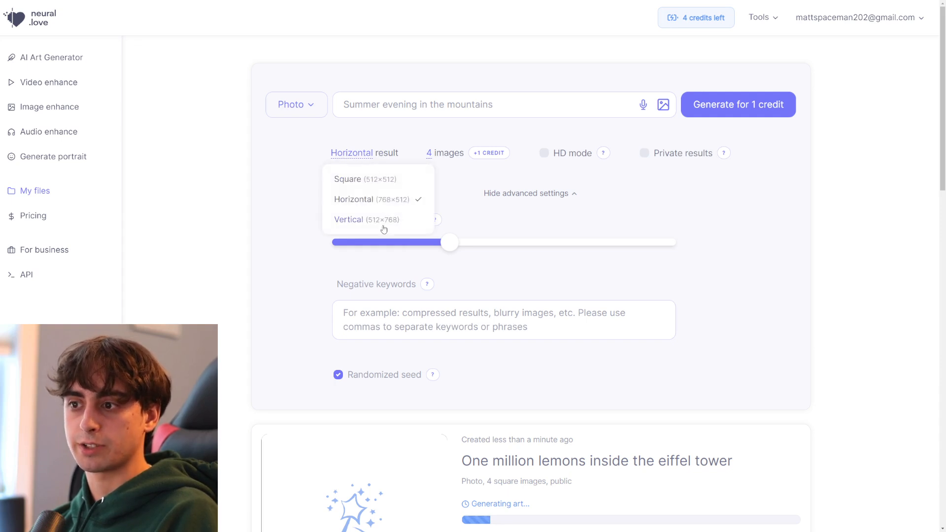
left_click(348, 179)
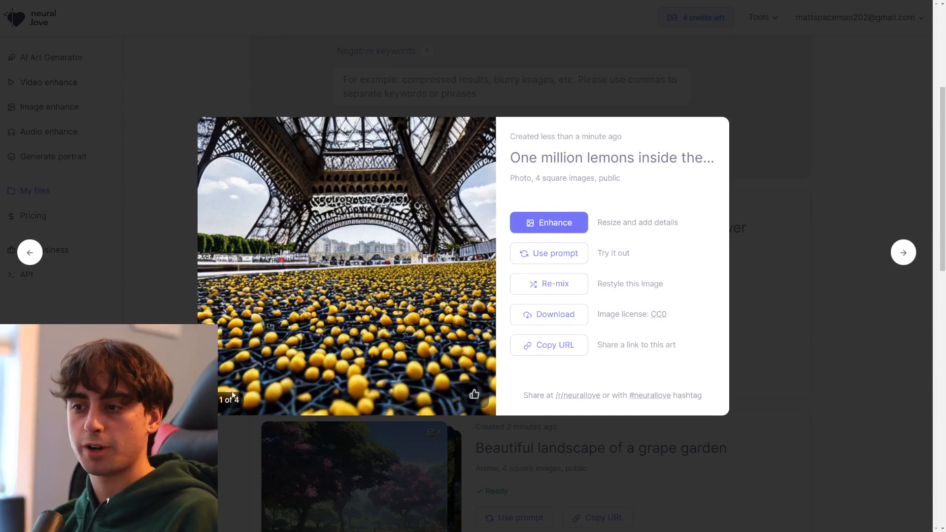
Step through the second and third lemons-in-the-Eiffel-tower images in the preview.
left_click(903, 252)
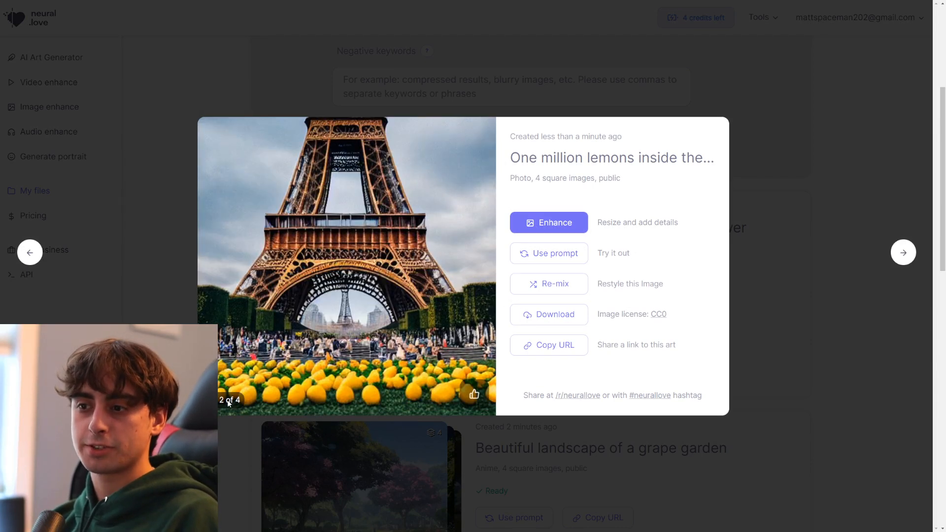
left_click(903, 252)
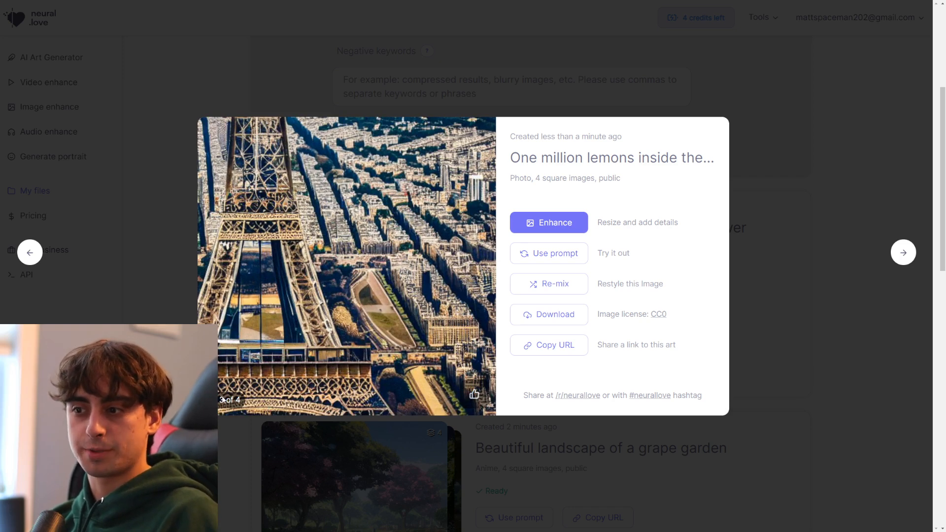
left_click(903, 252)
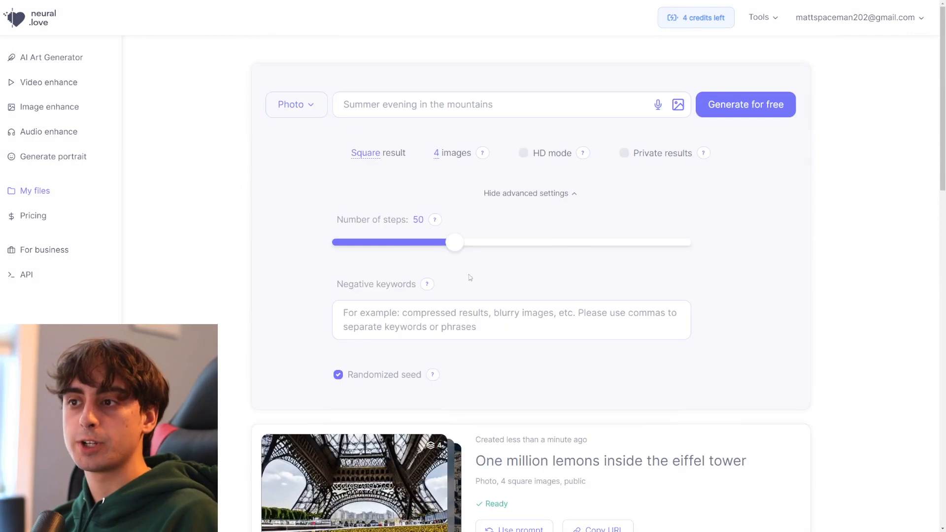
mouse_move(724, 253)
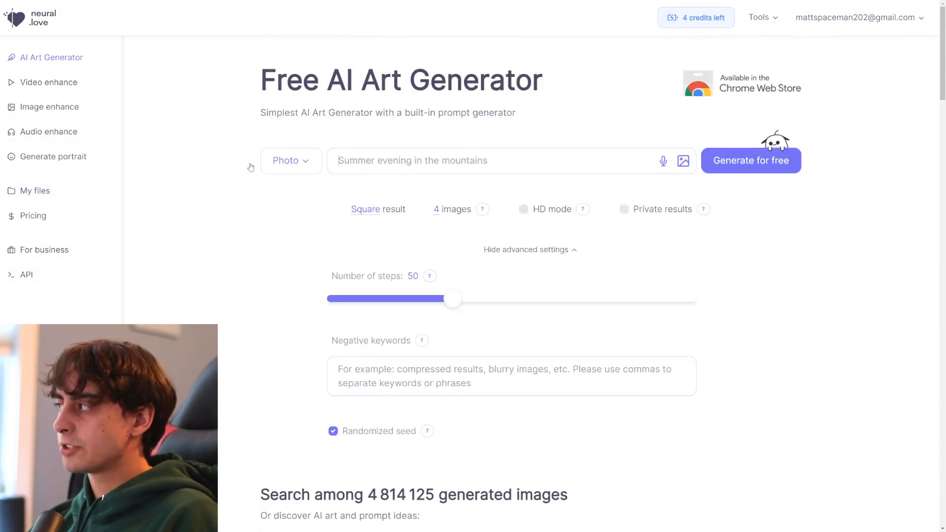
Scroll down through the community image gallery and search it for 'lemon'.
scroll("down", 3)
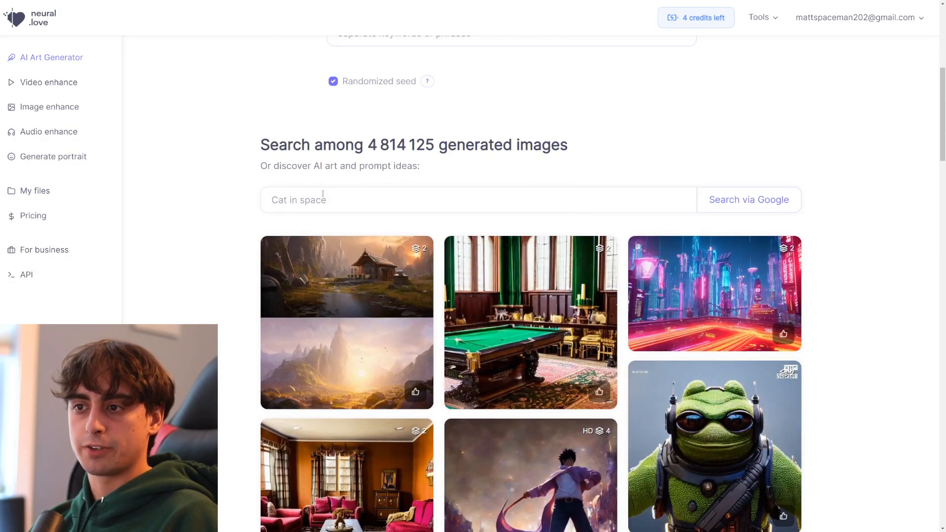
scroll("down", 3)
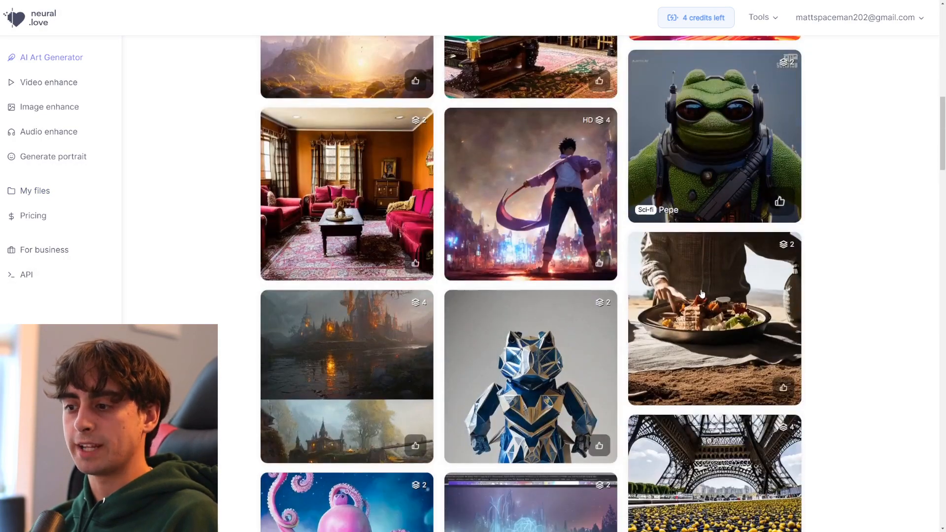
scroll("down", 3)
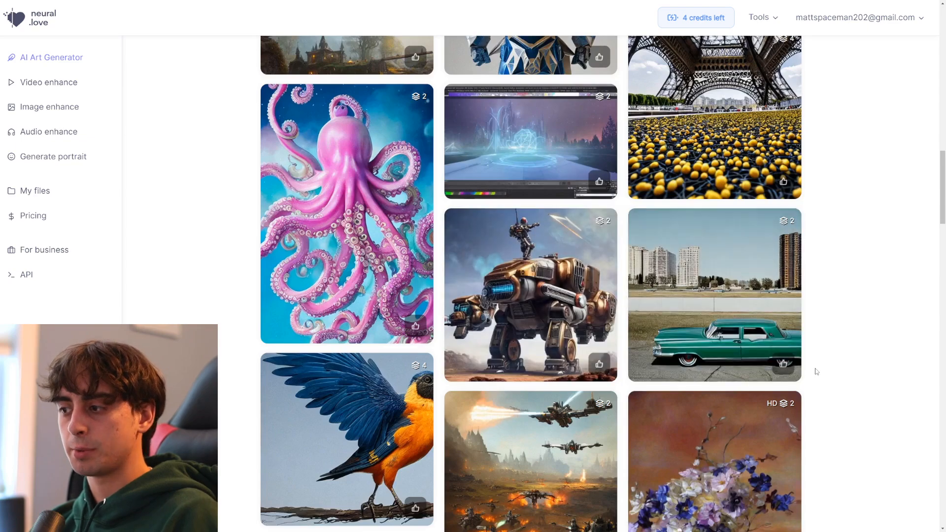
scroll("down", 3)
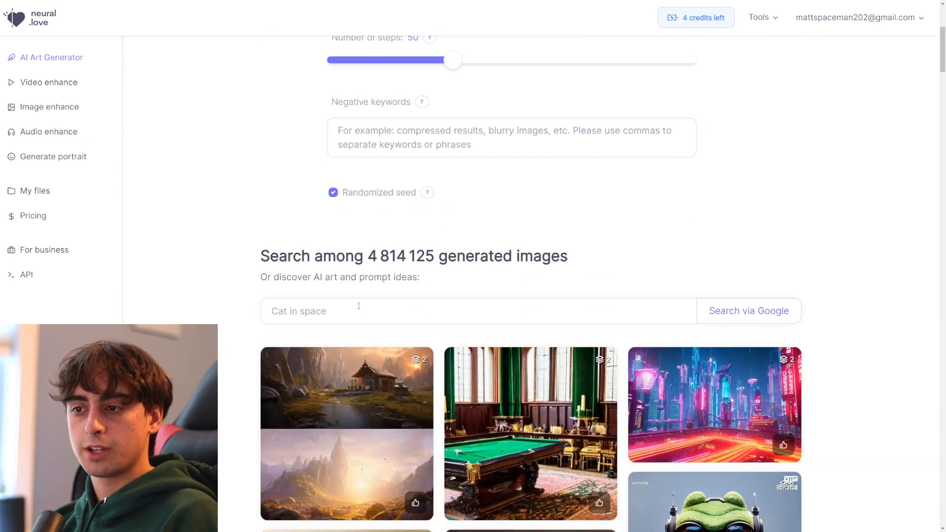
scroll("down", 3)
type("lemon")
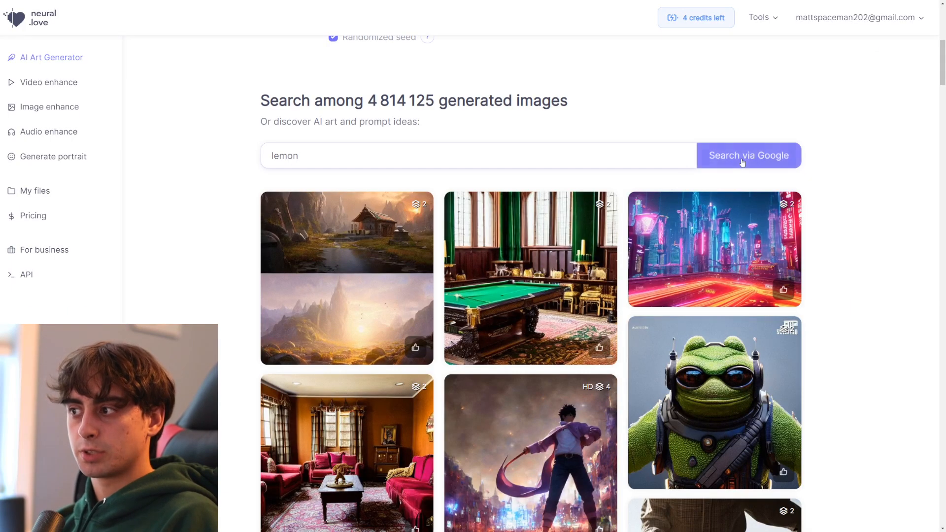
left_click(749, 155)
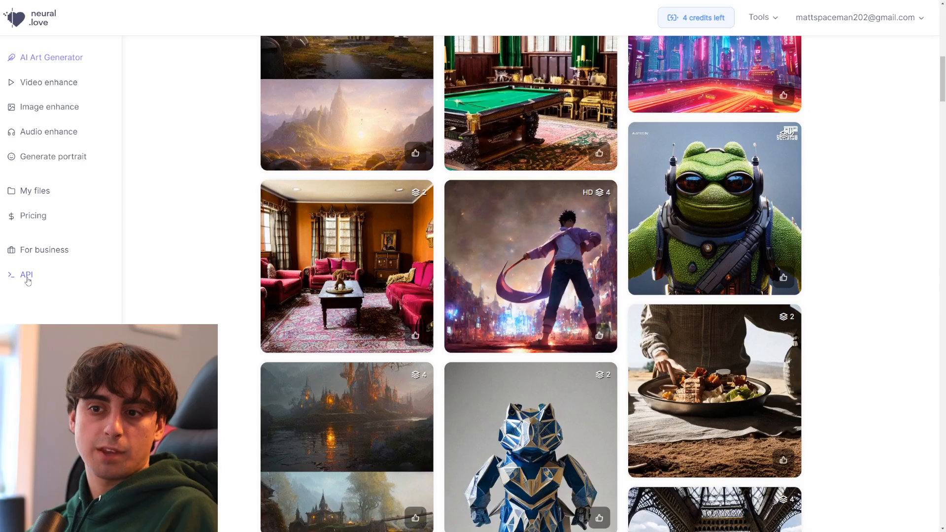
Visit the HD portrait generator and image enhancer, then scroll the AI Art Generator gallery again.
left_click(26, 274)
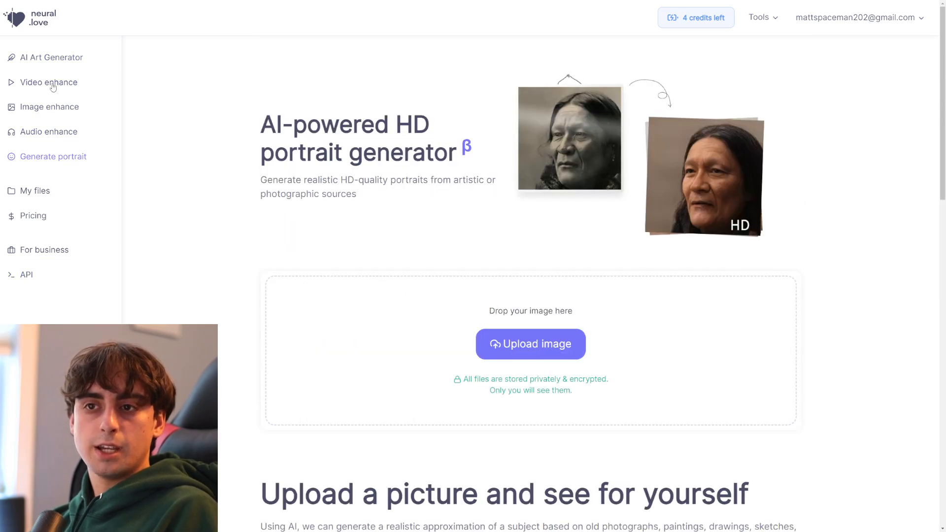
left_click(48, 107)
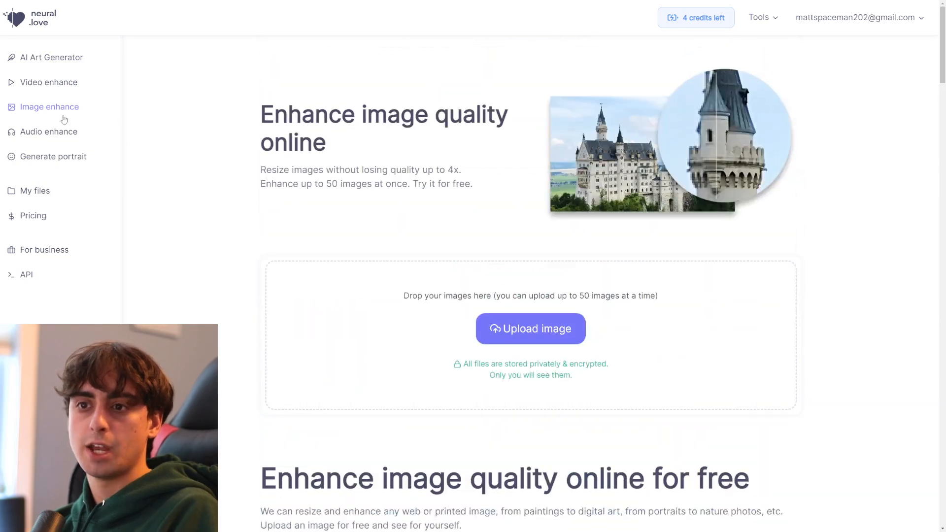
left_click(51, 57)
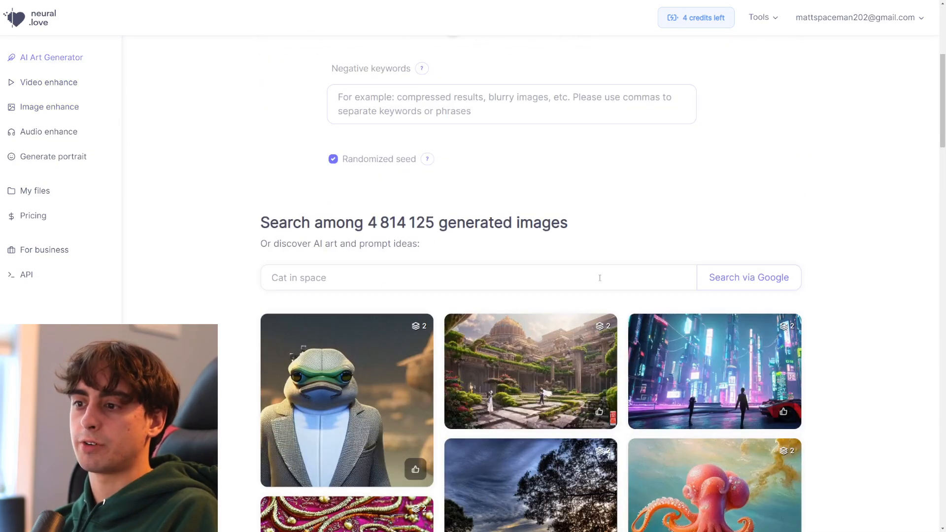
scroll("down", 3)
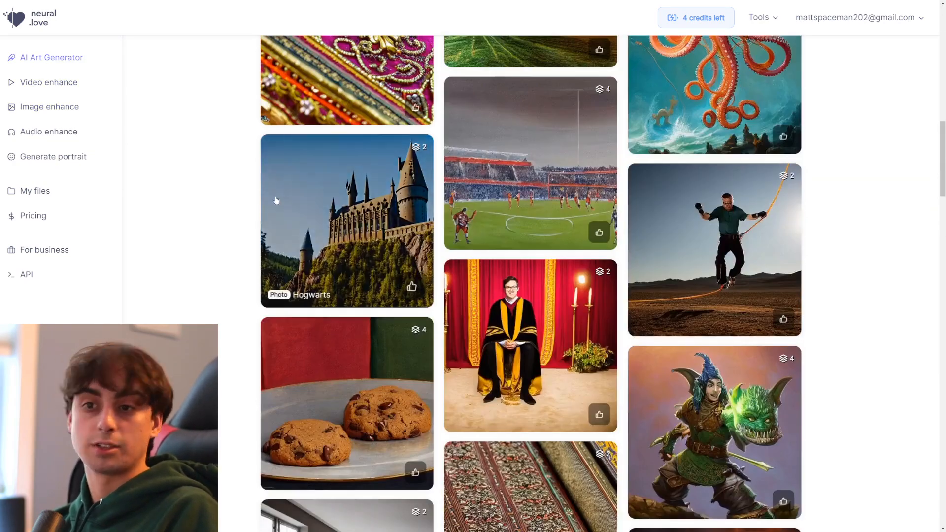